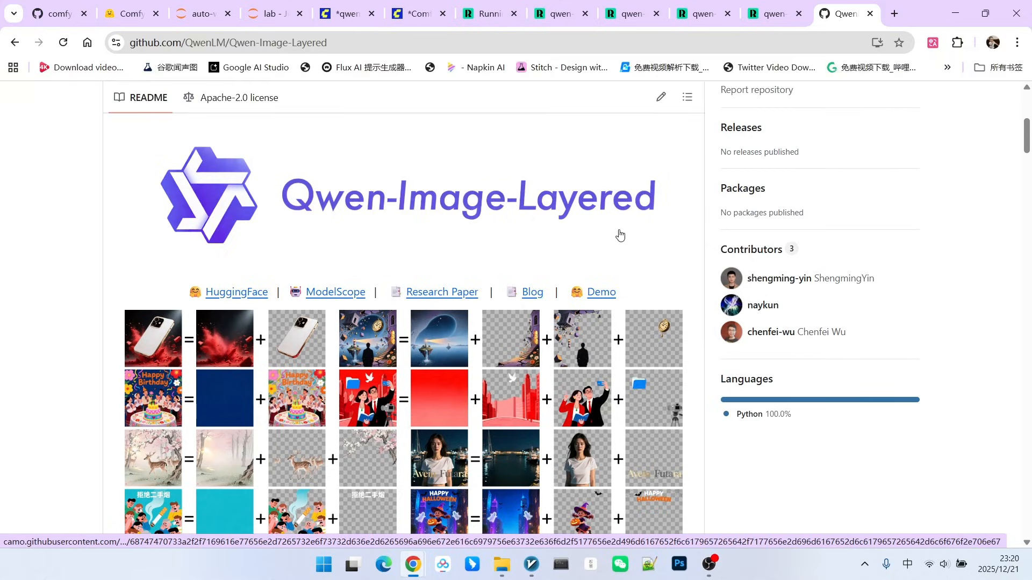
Step: Scroll the Qwen-Image-Layered README down to the layered RGBA decomposition showcase
{"action": "scroll", "scroll_direction": "down", "scroll_amount": 3}
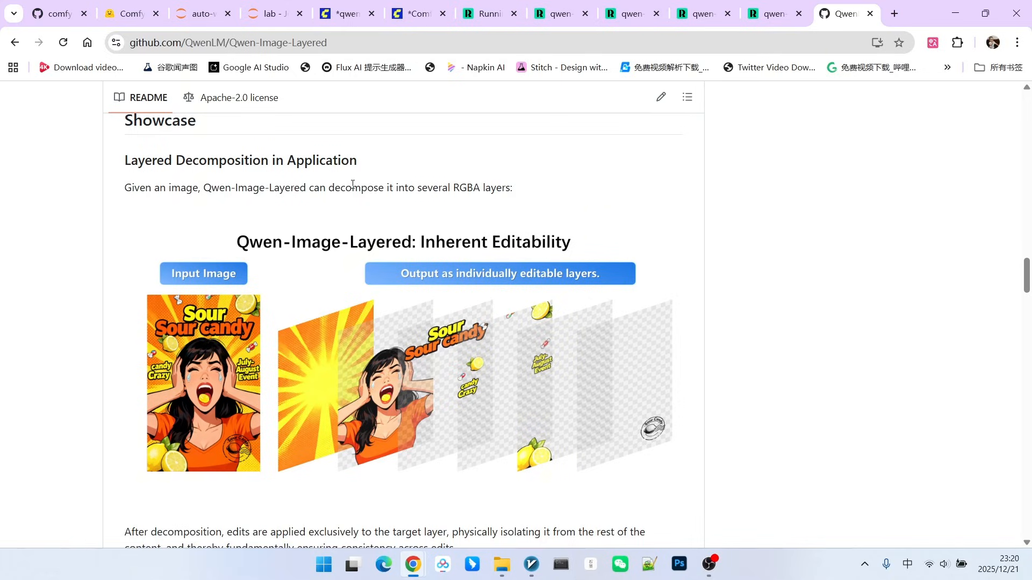
{"action": "mouse_move", "coordinate": [523, 159]}
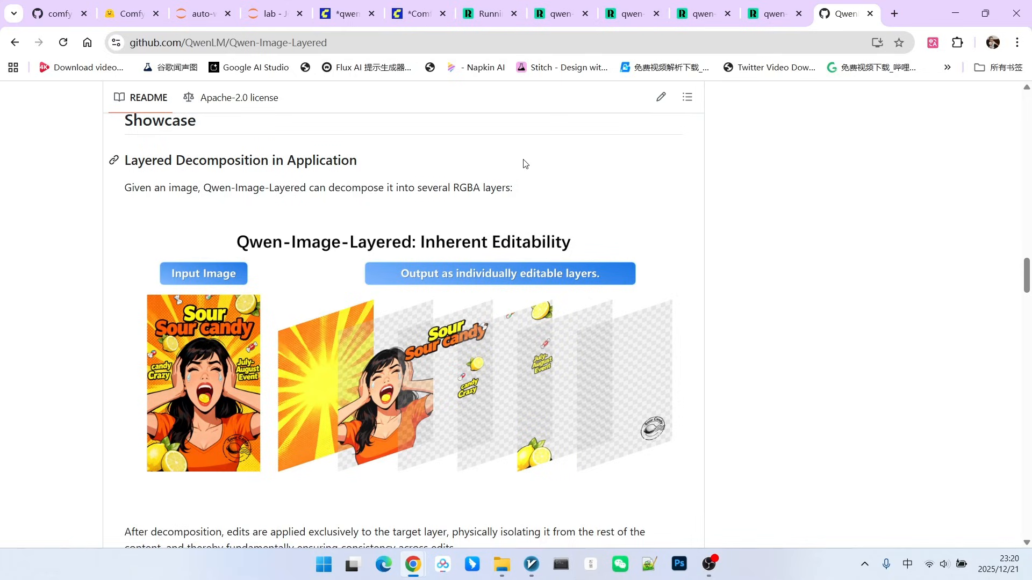
{"action": "mouse_move", "coordinate": [568, 182]}
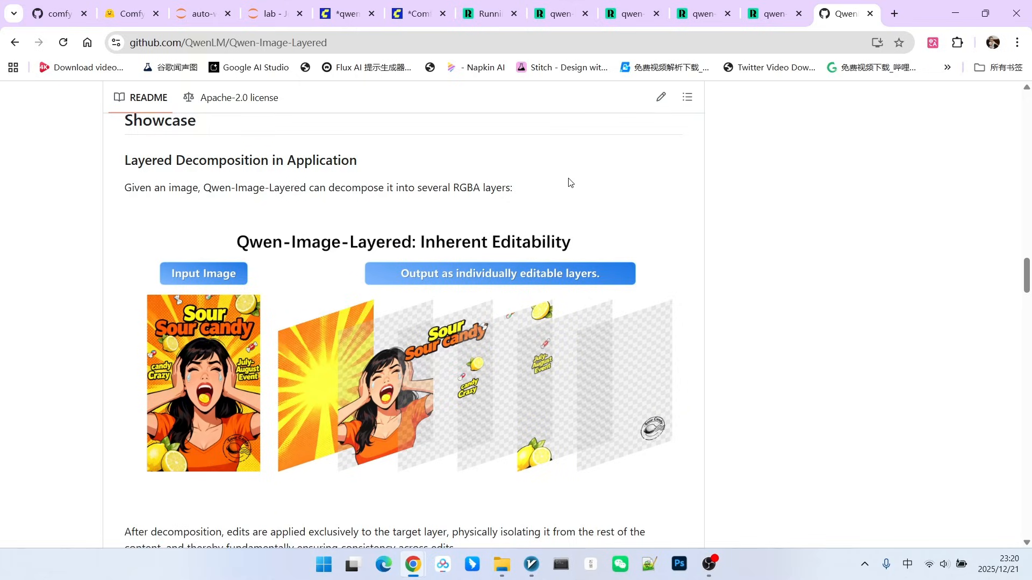
{"action": "mouse_move", "coordinate": [578, 181]}
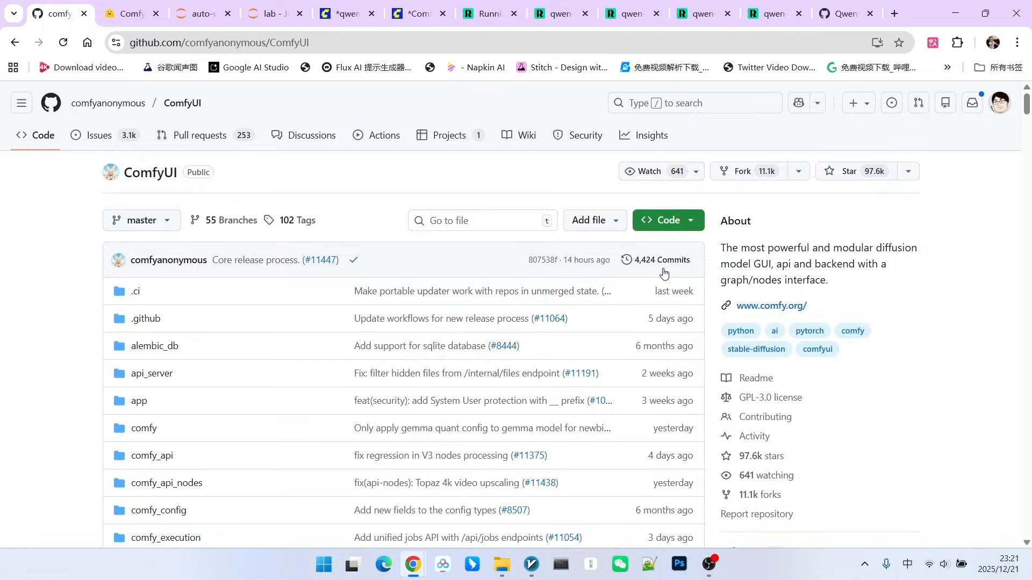
Step: Read the ComfyUI Qwen Image Layered workflow issue, highlighting the 'model is slow' comment
{"action": "left_click", "coordinate": [660, 260]}
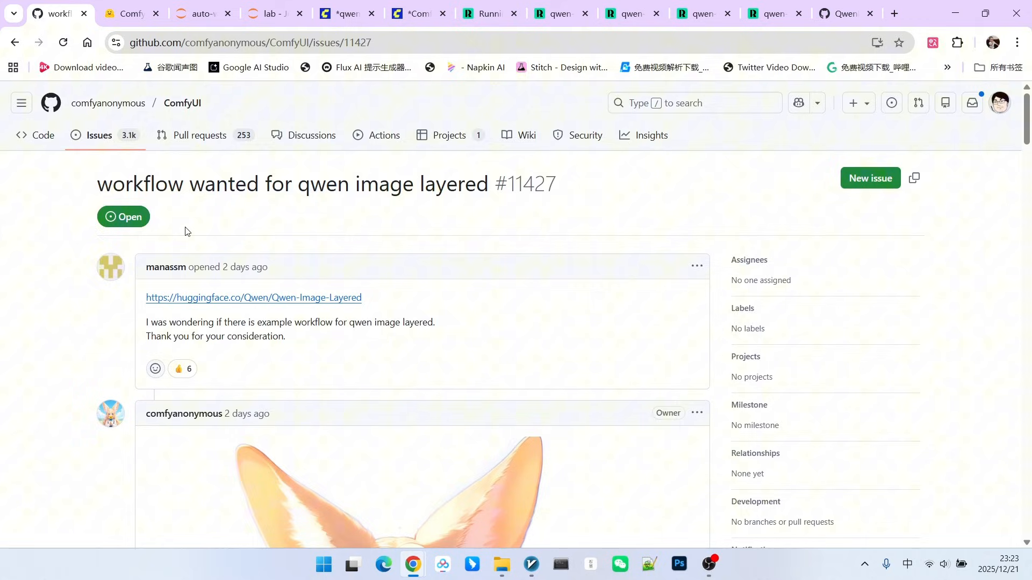
{"action": "mouse_move", "coordinate": [314, 219]}
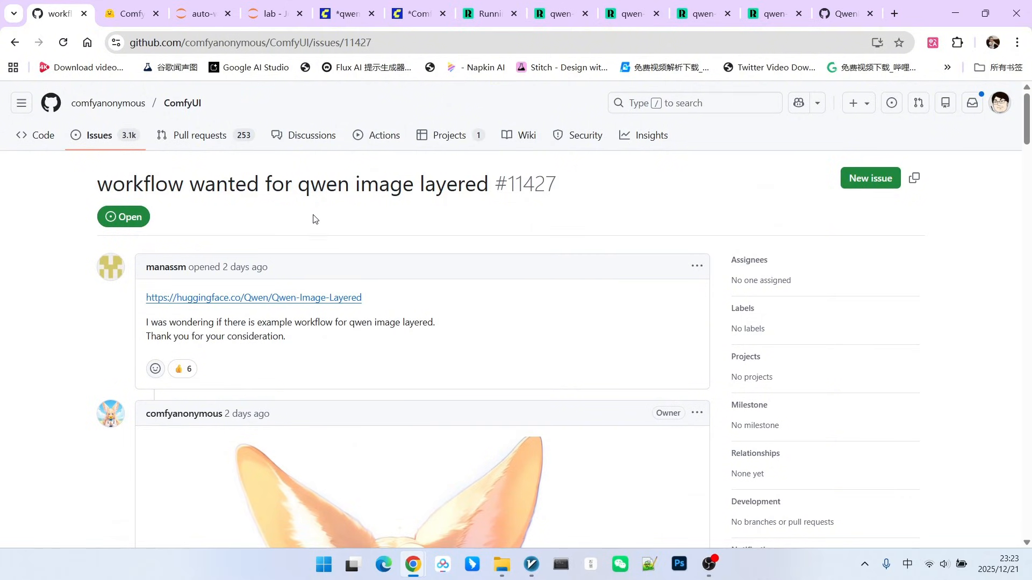
{"action": "scroll", "scroll_direction": "down", "scroll_amount": 3}
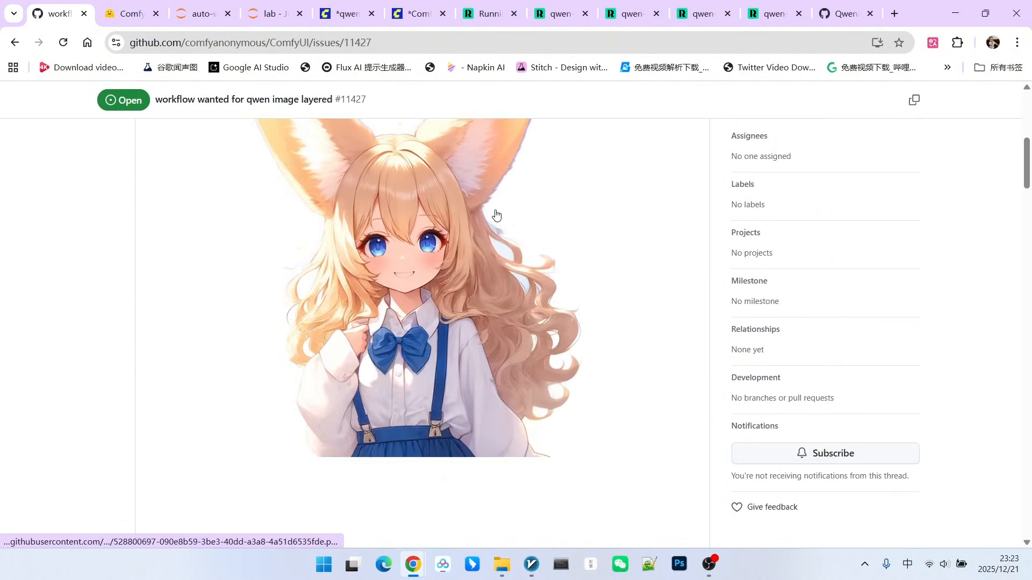
{"action": "scroll", "scroll_direction": "down", "scroll_amount": 3}
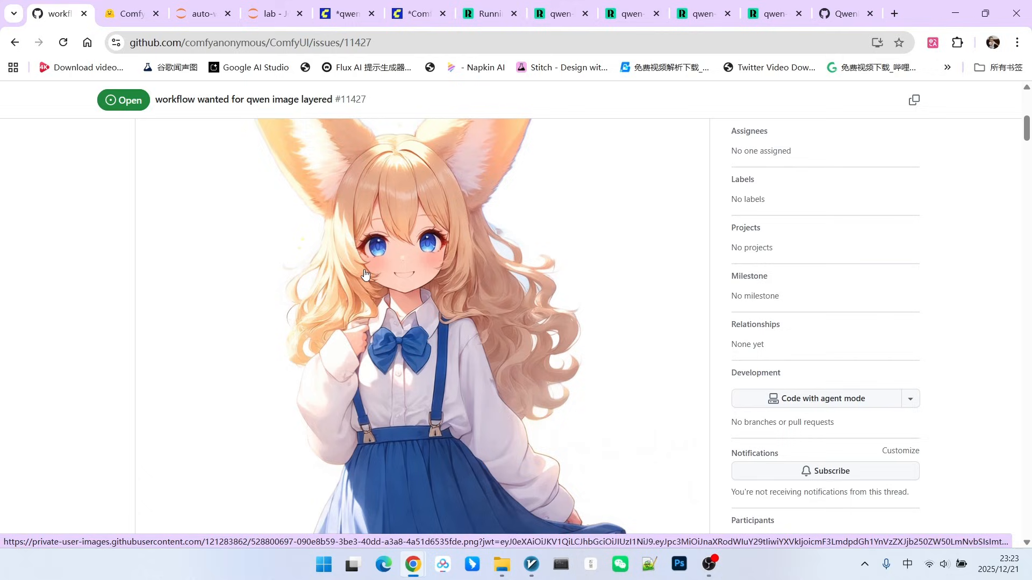
{"action": "mouse_move", "coordinate": [400, 224]}
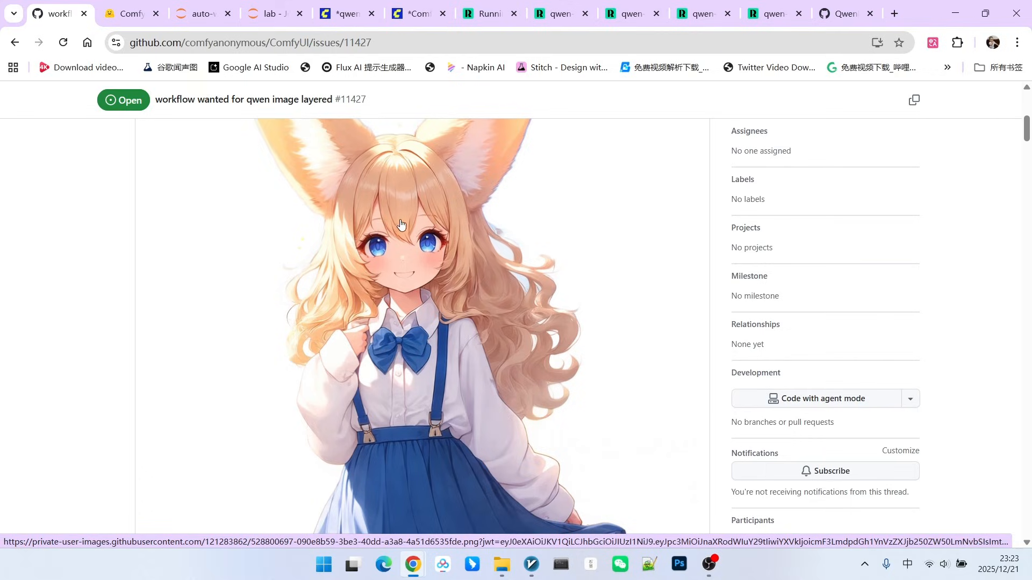
{"action": "scroll", "scroll_direction": "down", "scroll_amount": 3}
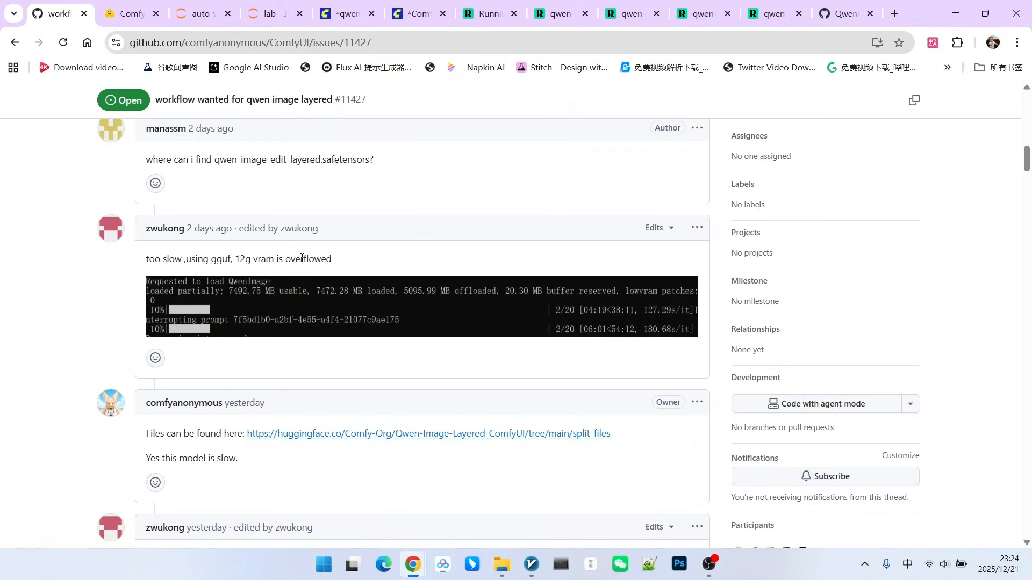
{"action": "scroll", "scroll_direction": "down", "scroll_amount": 3}
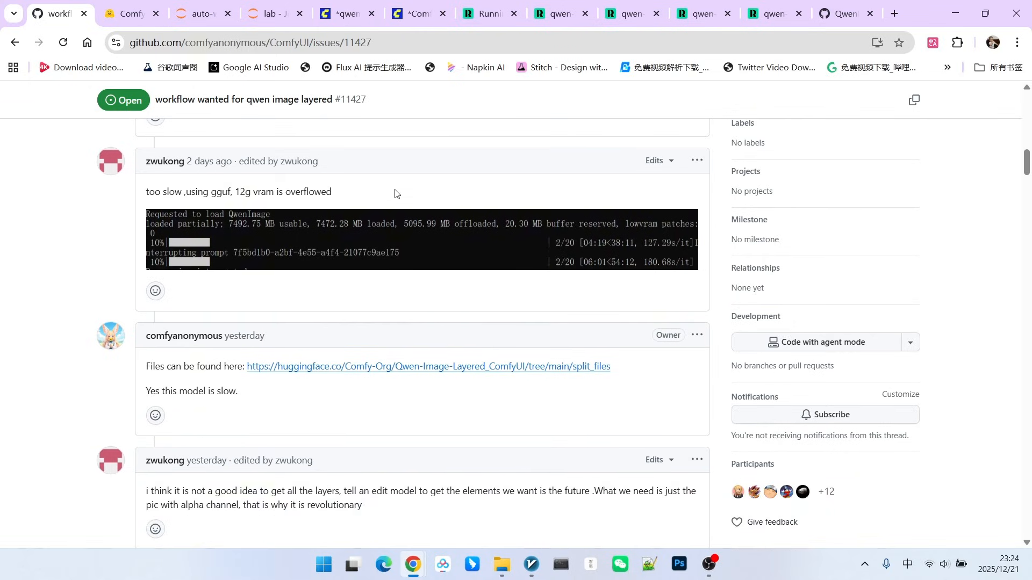
{"action": "mouse_move", "coordinate": [216, 196]}
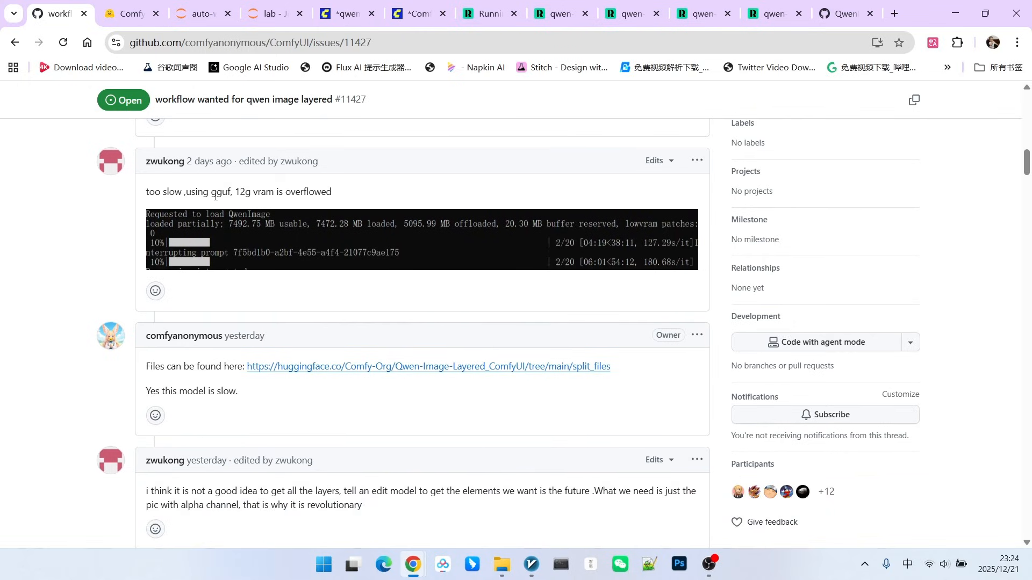
{"action": "left_click_drag", "start_coordinate": [146, 391], "coordinate": [238, 391]}
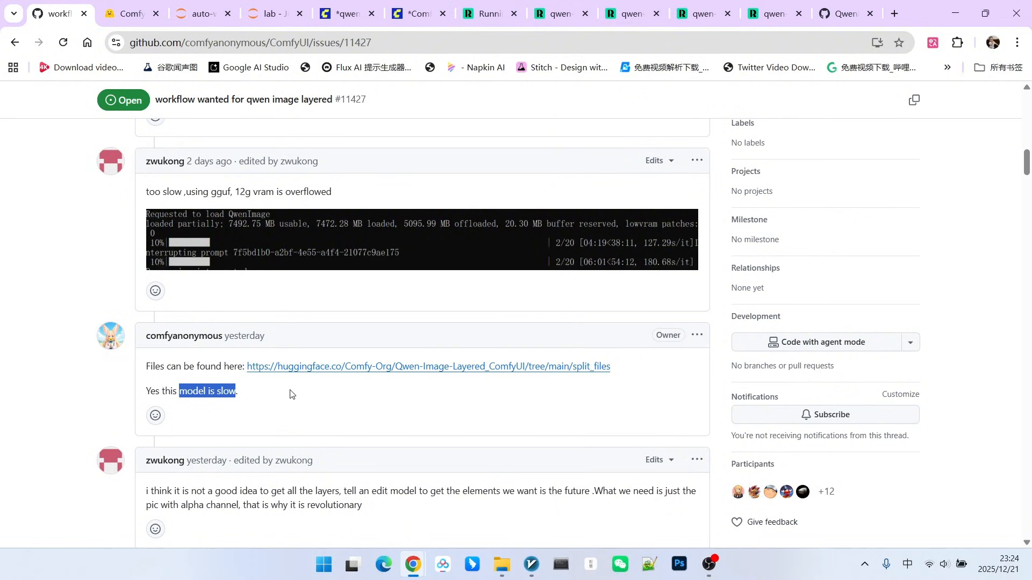
{"action": "scroll", "scroll_direction": "up", "scroll_amount": 3}
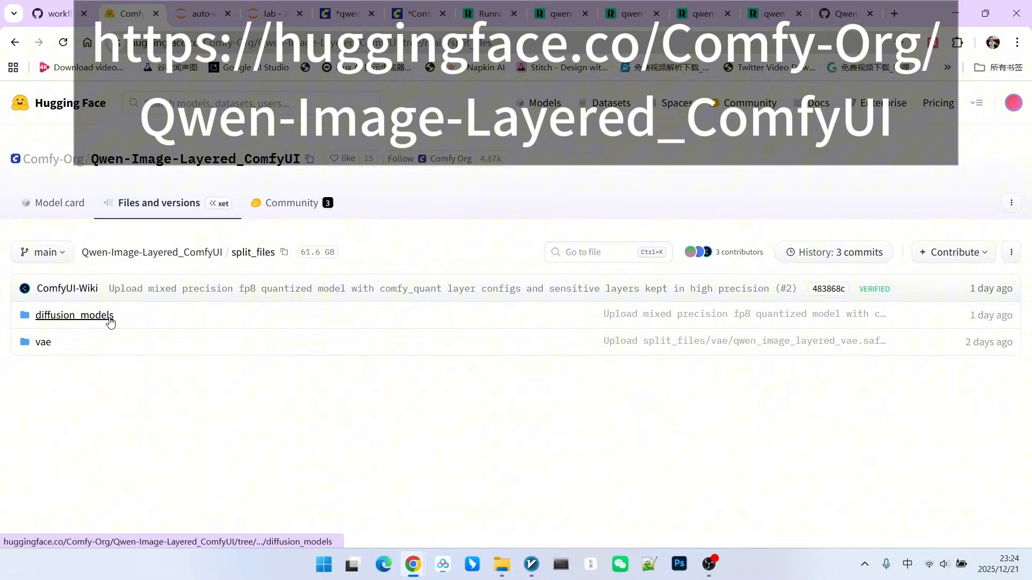
Step: View the bf16 and fp8mixed diffusion models, then the qwen_image_layered_vae folder
{"action": "left_click", "coordinate": [75, 315]}
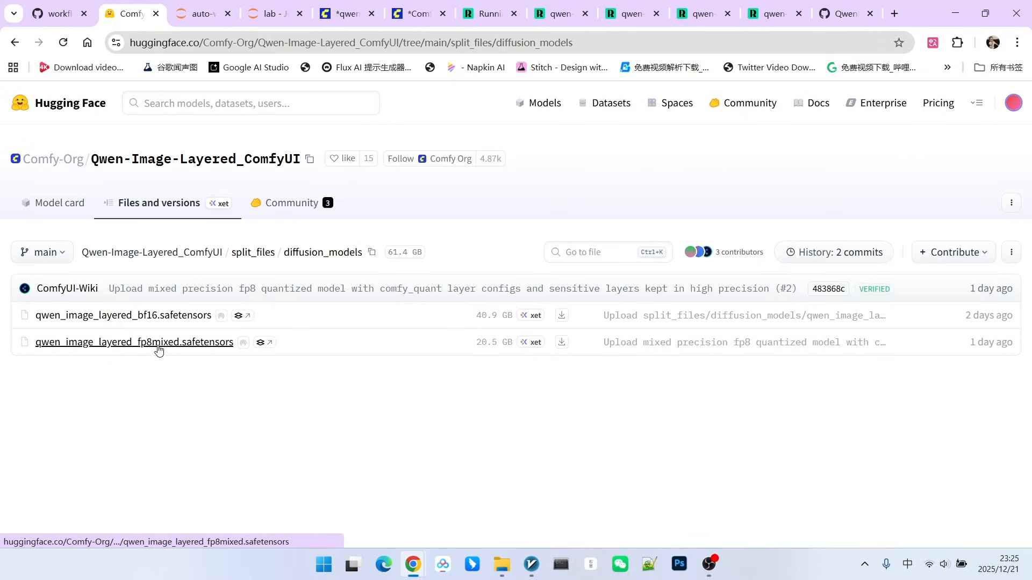
{"action": "mouse_move", "coordinate": [350, 323]}
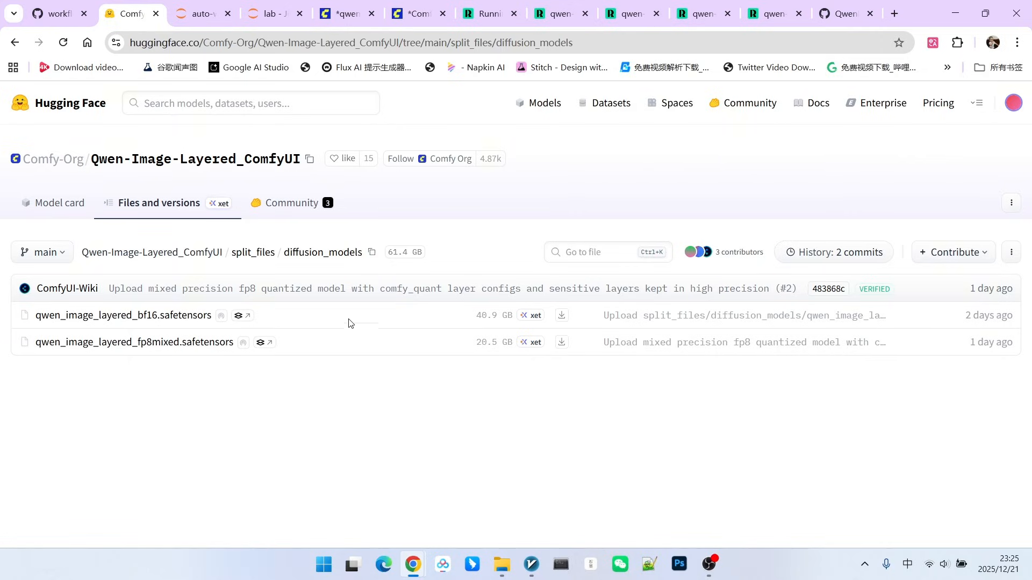
{"action": "mouse_move", "coordinate": [334, 321]}
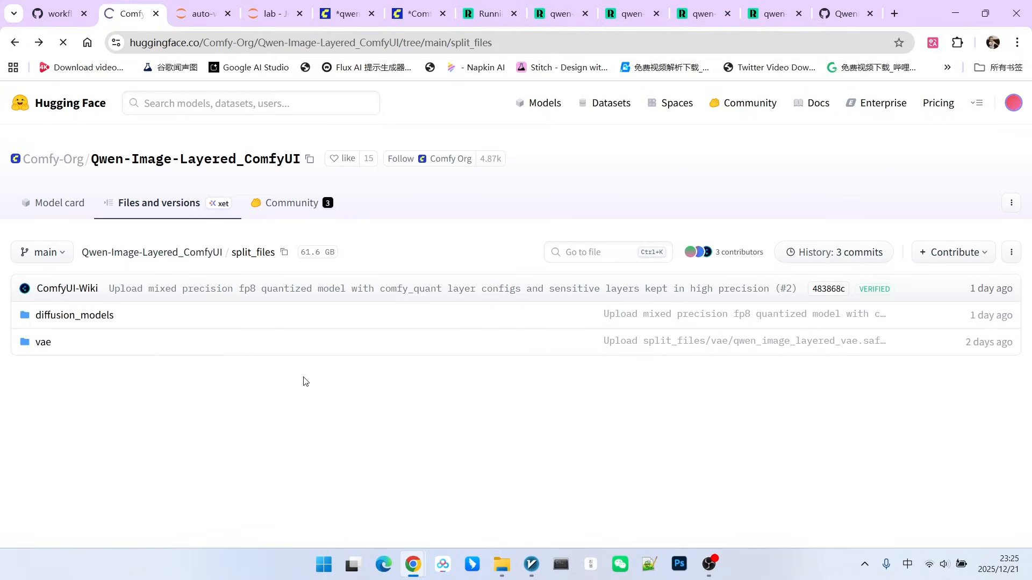
{"action": "left_click", "coordinate": [43, 342]}
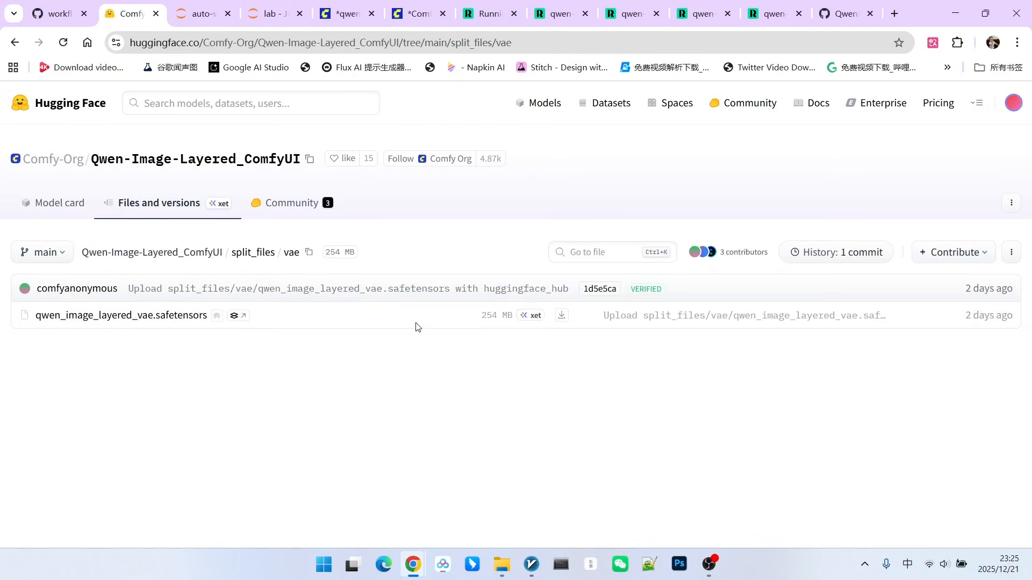
{"action": "mouse_move", "coordinate": [372, 319]}
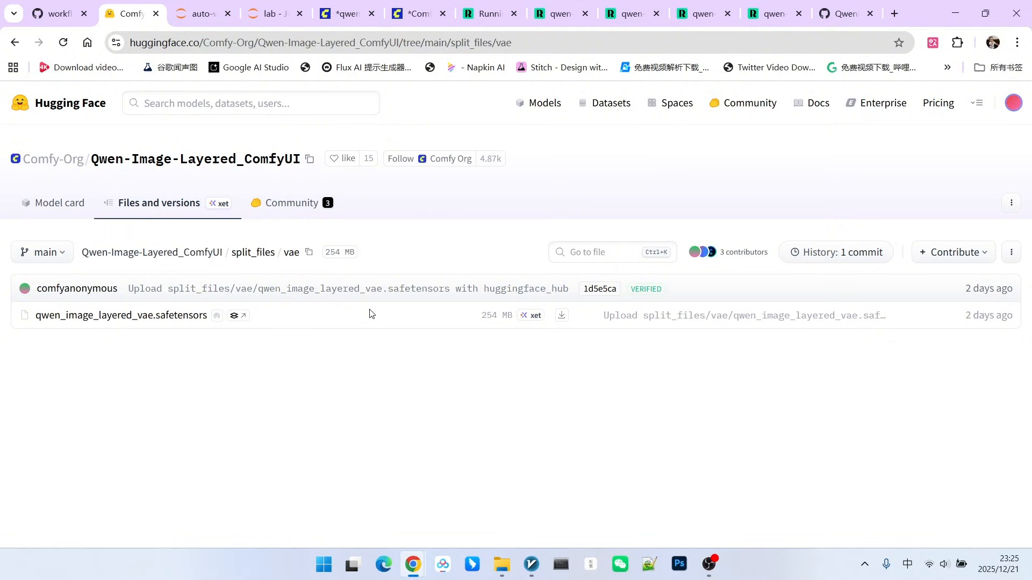
{"action": "mouse_move", "coordinate": [495, 399]}
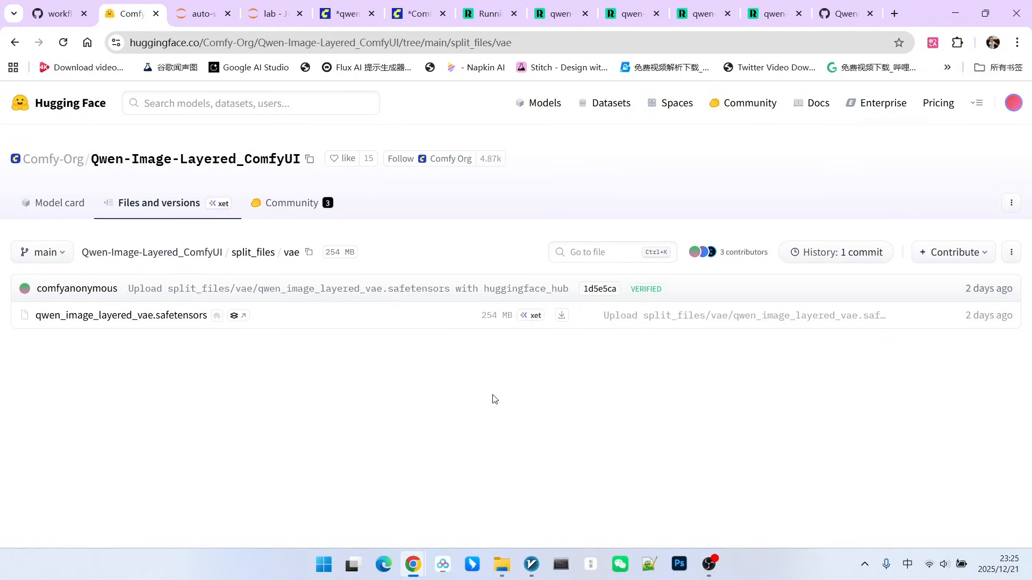
{"action": "mouse_move", "coordinate": [387, 383]}
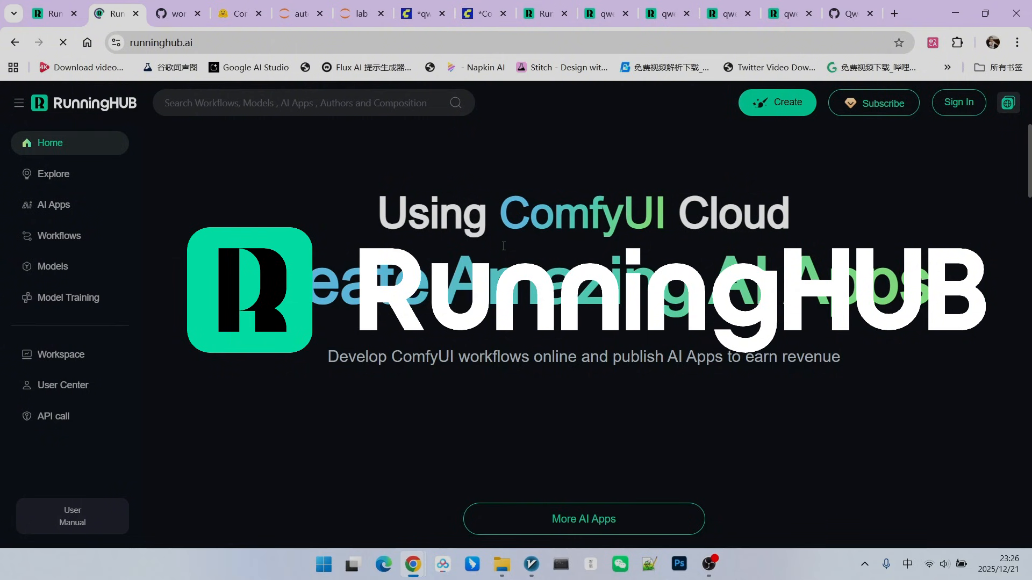
Step: Switch to the RunningHub tab showing the qwen-image-layered workflow
{"action": "left_click", "coordinate": [783, 13]}
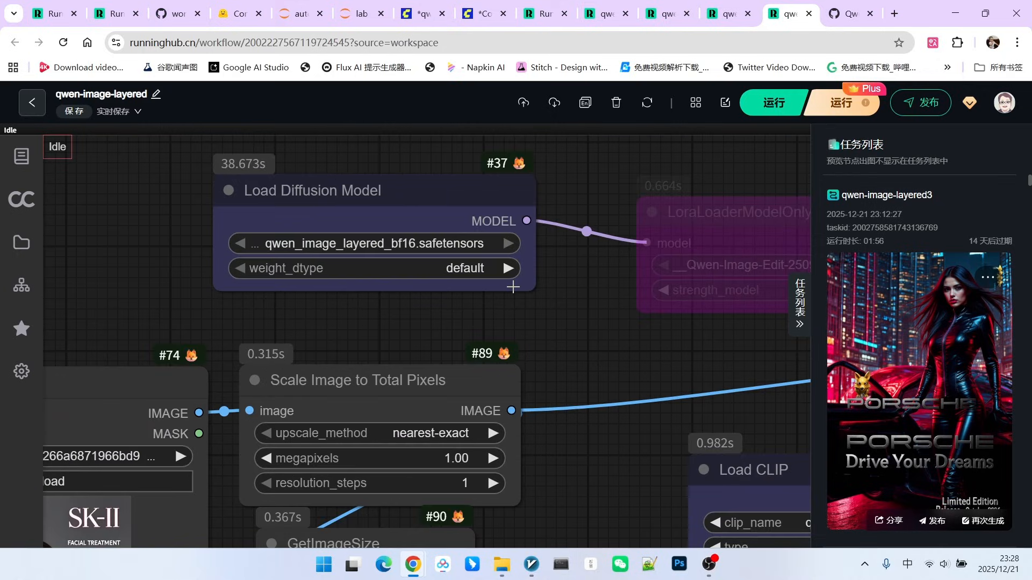
{"action": "mouse_move", "coordinate": [598, 310]}
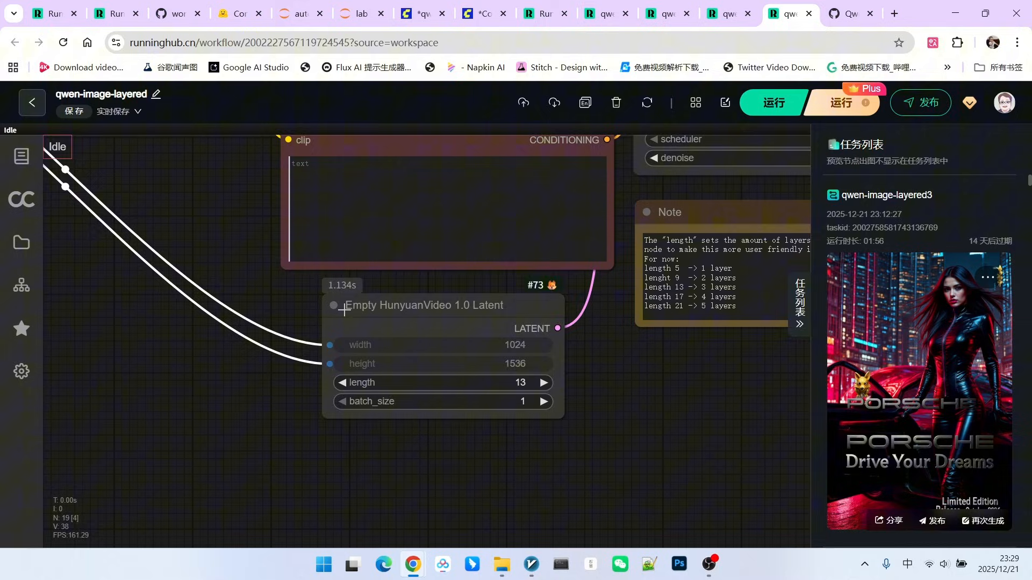
{"action": "left_click", "coordinate": [424, 305]}
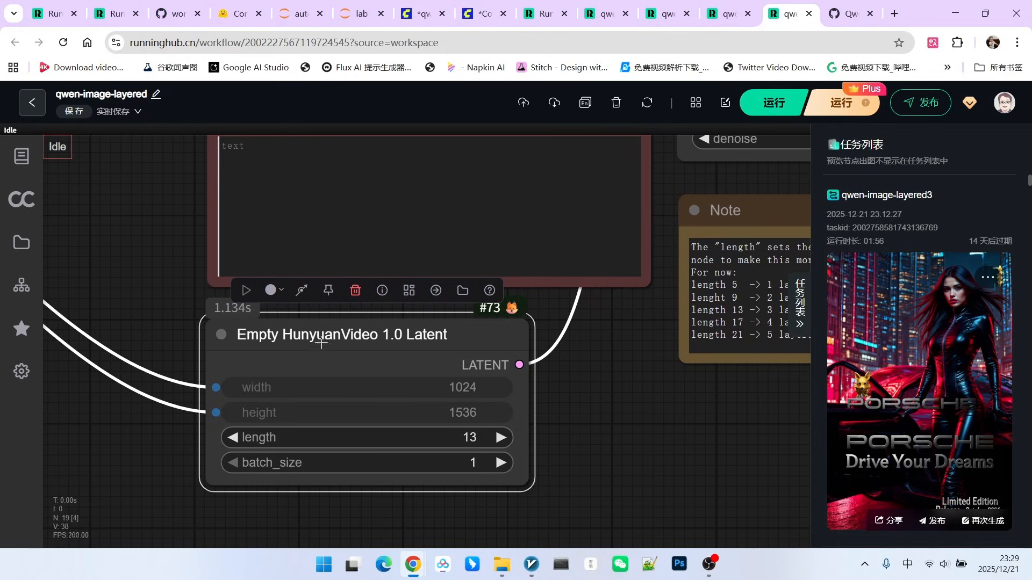
{"action": "mouse_move", "coordinate": [388, 343]}
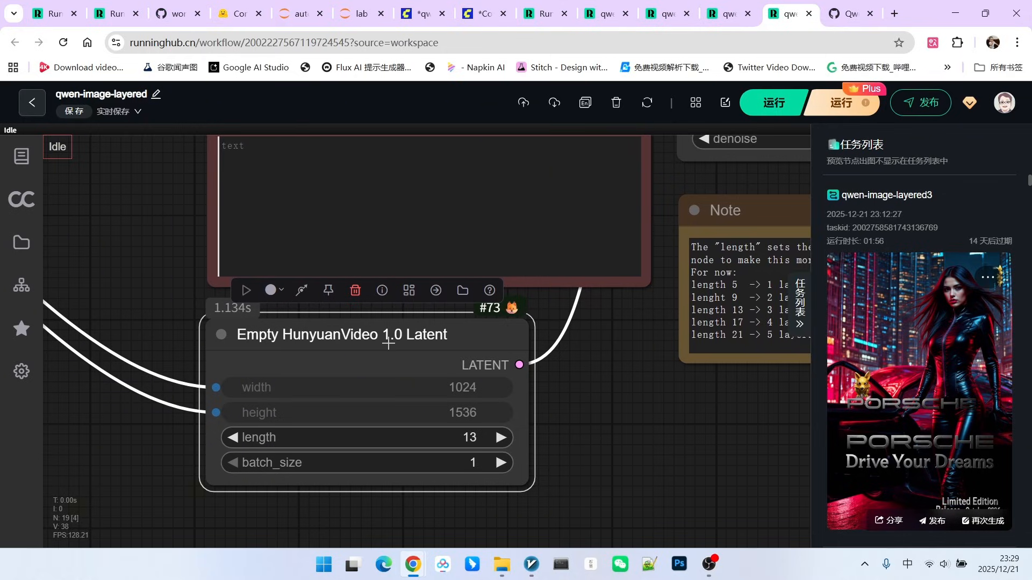
{"action": "mouse_move", "coordinate": [636, 408]}
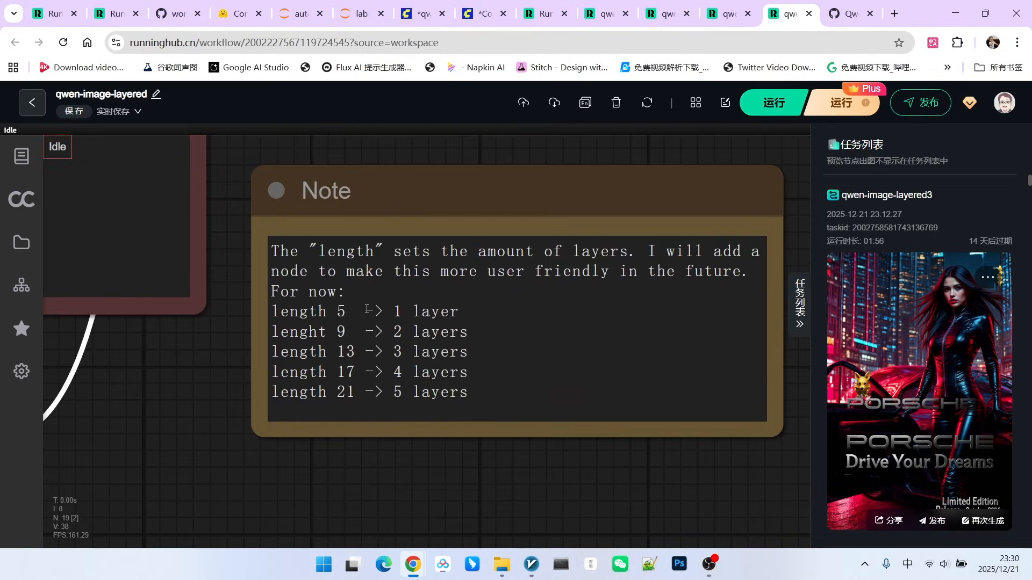
{"action": "mouse_move", "coordinate": [427, 322]}
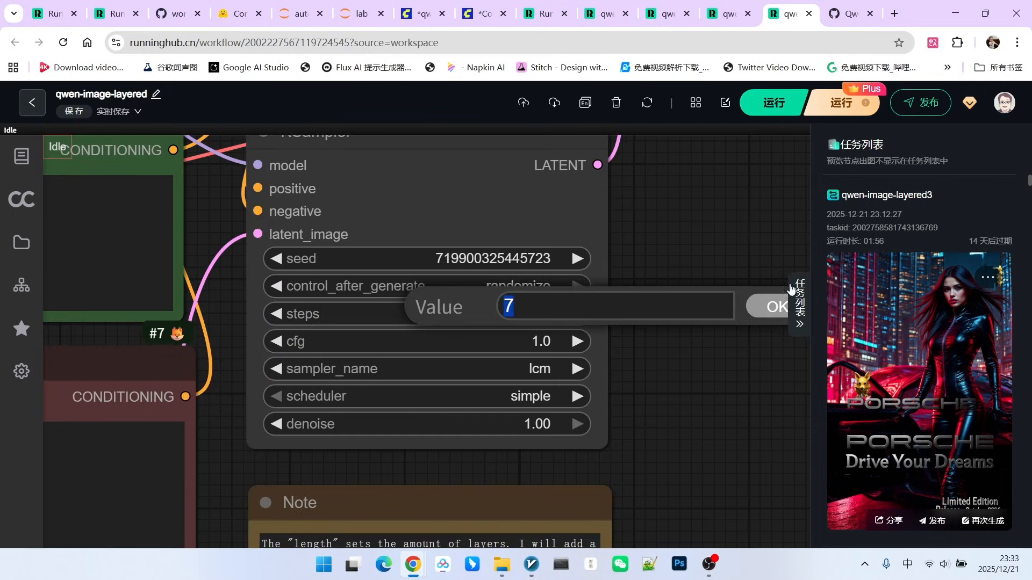
Step: Enter 20 as the KSampler steps value
{"action": "type", "text": "20"}
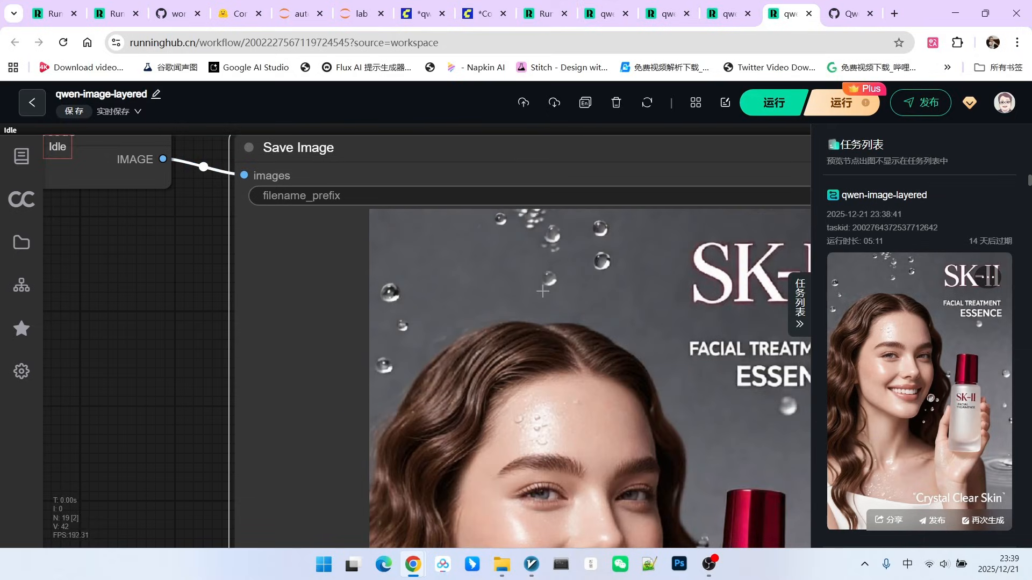
{"action": "mouse_move", "coordinate": [624, 251]}
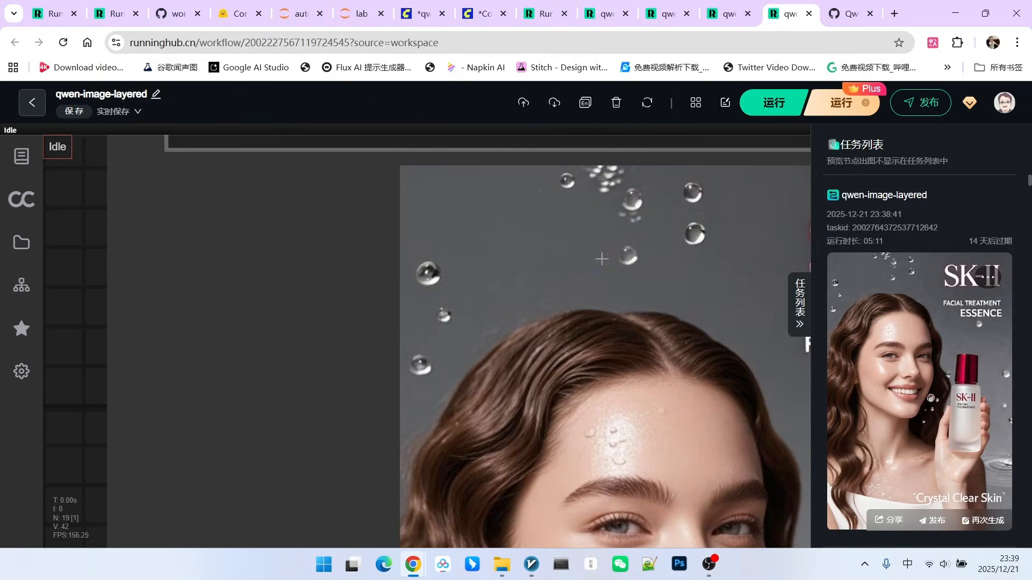
{"action": "mouse_move", "coordinate": [484, 250]}
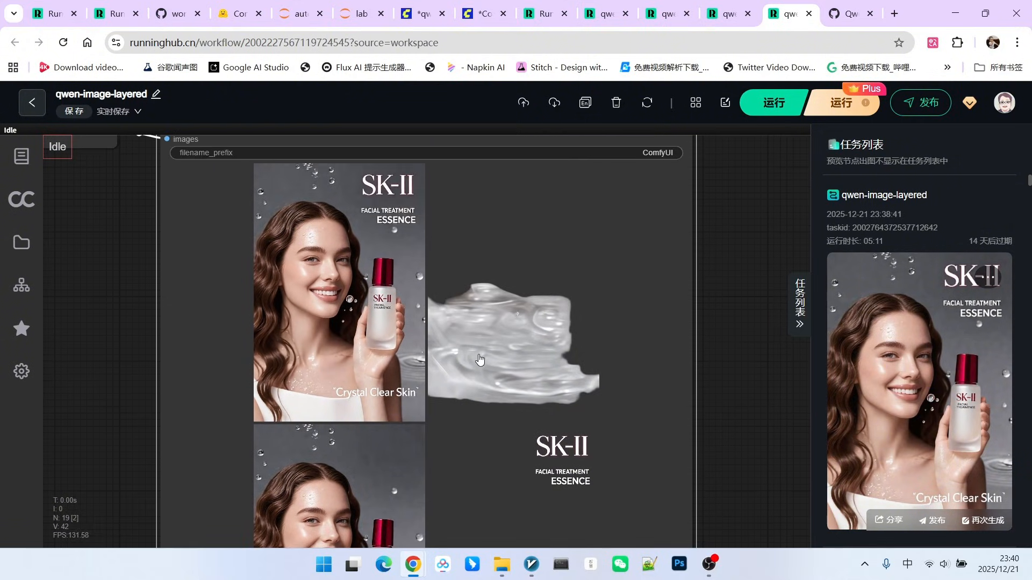
{"action": "mouse_move", "coordinate": [554, 304]}
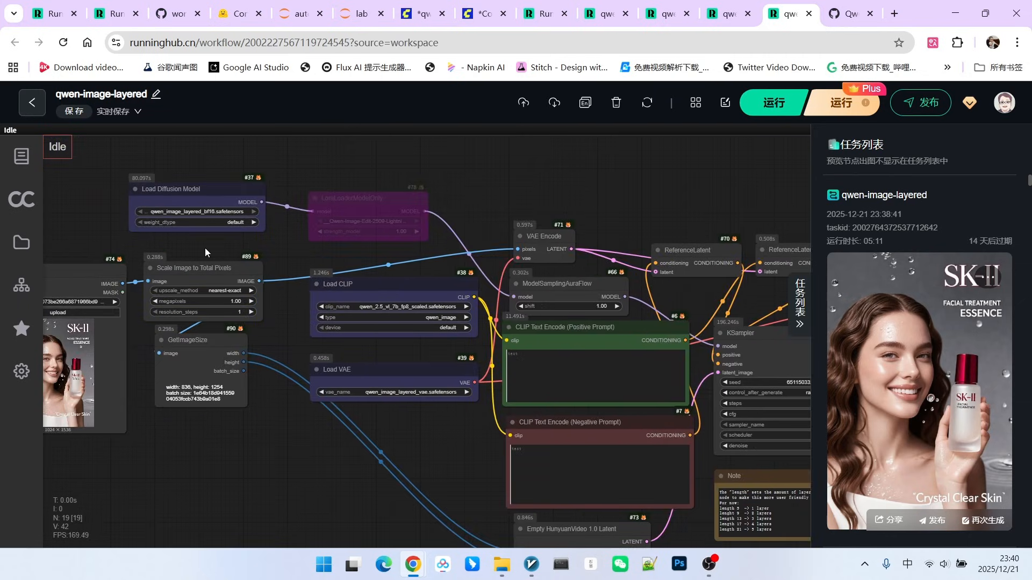
{"action": "mouse_move", "coordinate": [138, 316]}
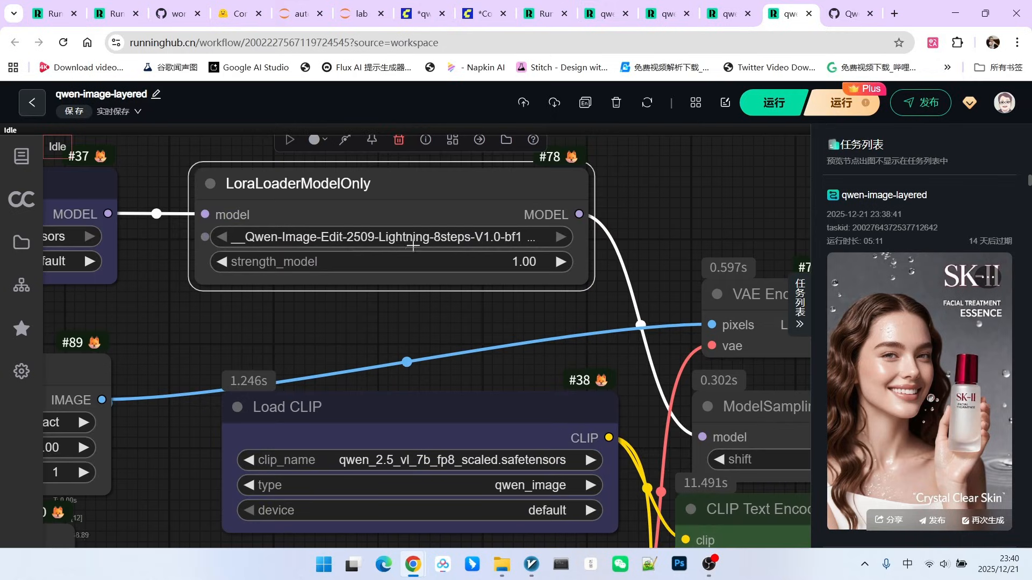
{"action": "mouse_move", "coordinate": [332, 244]}
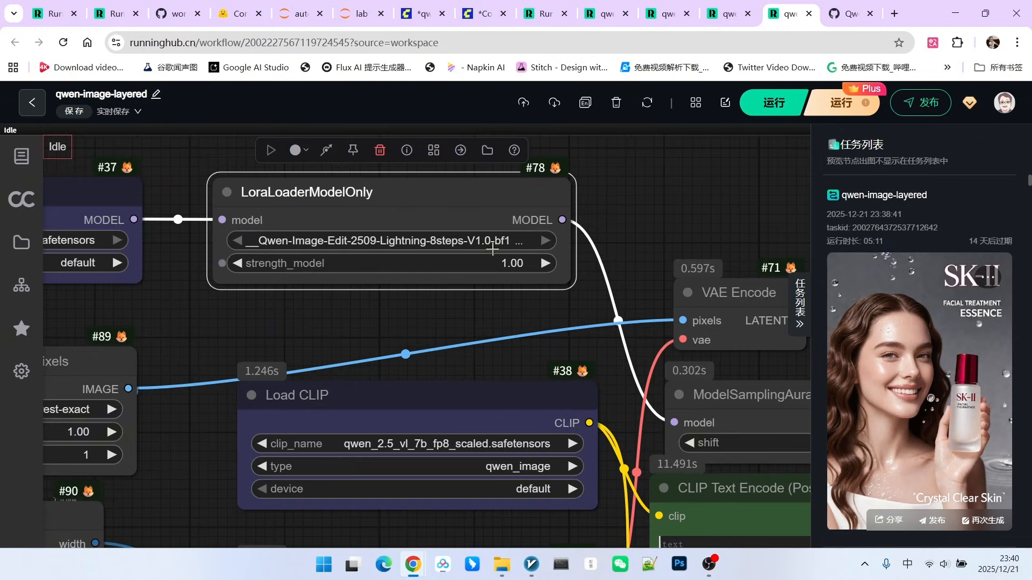
{"action": "mouse_move", "coordinate": [359, 291]}
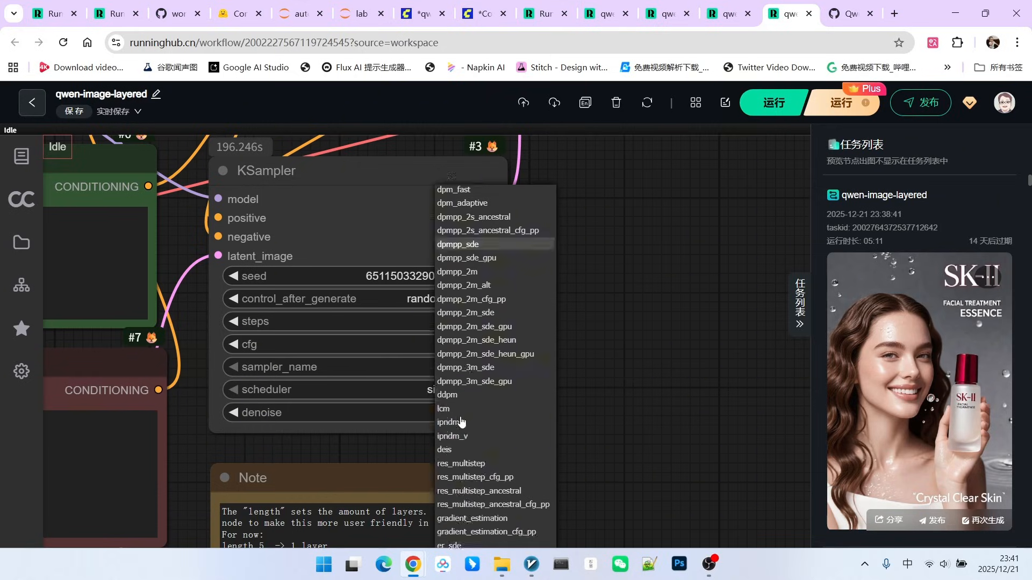
{"action": "left_click", "coordinate": [444, 409]}
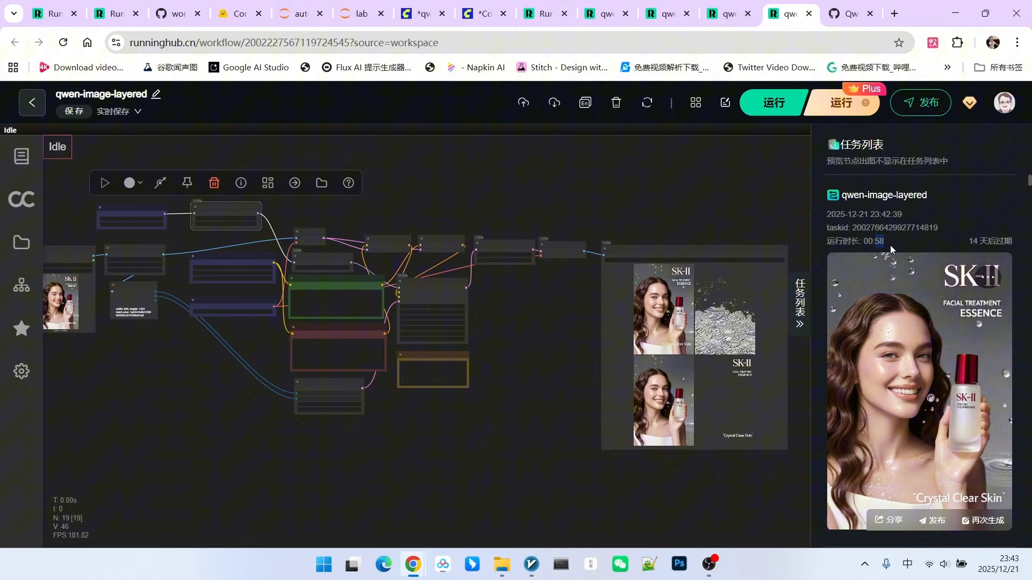
{"action": "mouse_move", "coordinate": [516, 354]}
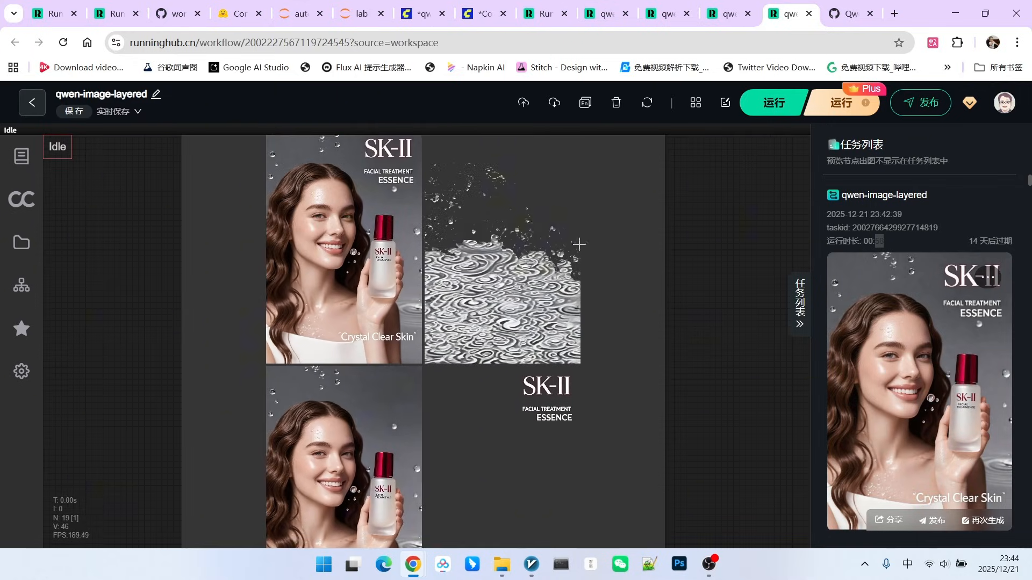
{"action": "mouse_move", "coordinate": [678, 310]}
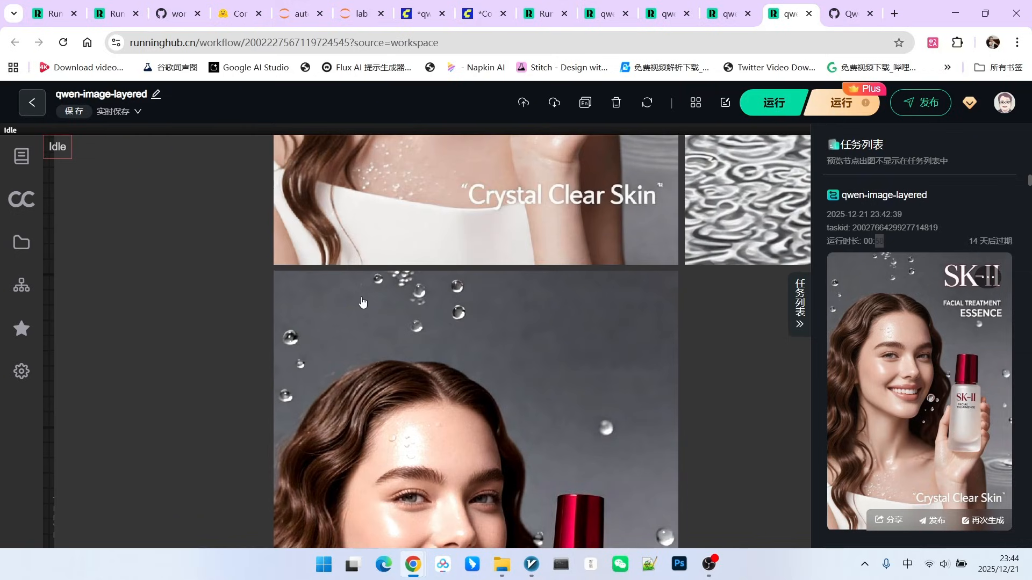
{"action": "mouse_move", "coordinate": [591, 332]}
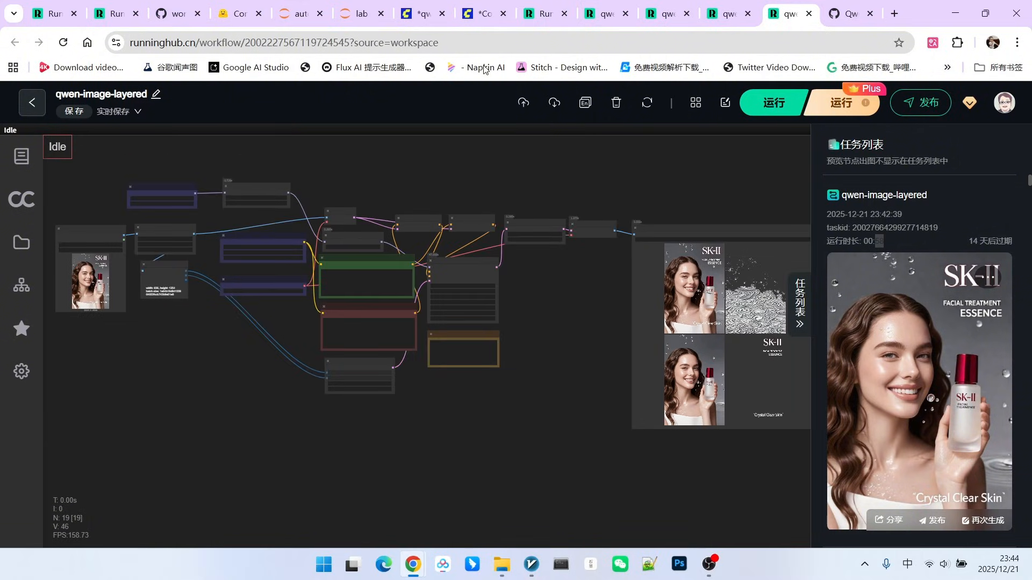
Step: Switch to the local ComfyUI tab with the fp8mixed layered workflow
{"action": "left_click", "coordinate": [477, 12]}
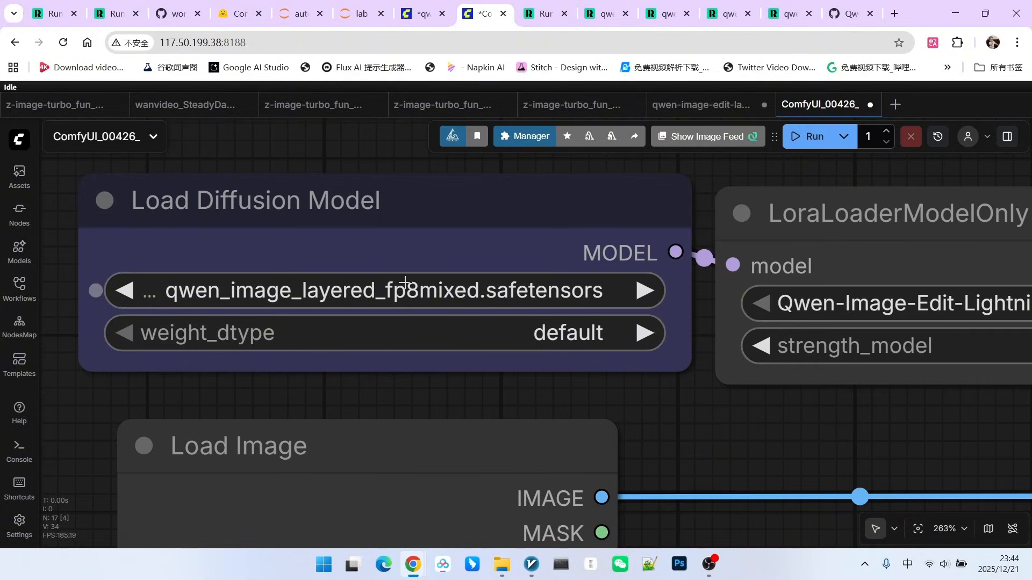
{"action": "scroll", "scroll_direction": "down", "scroll_amount": 3}
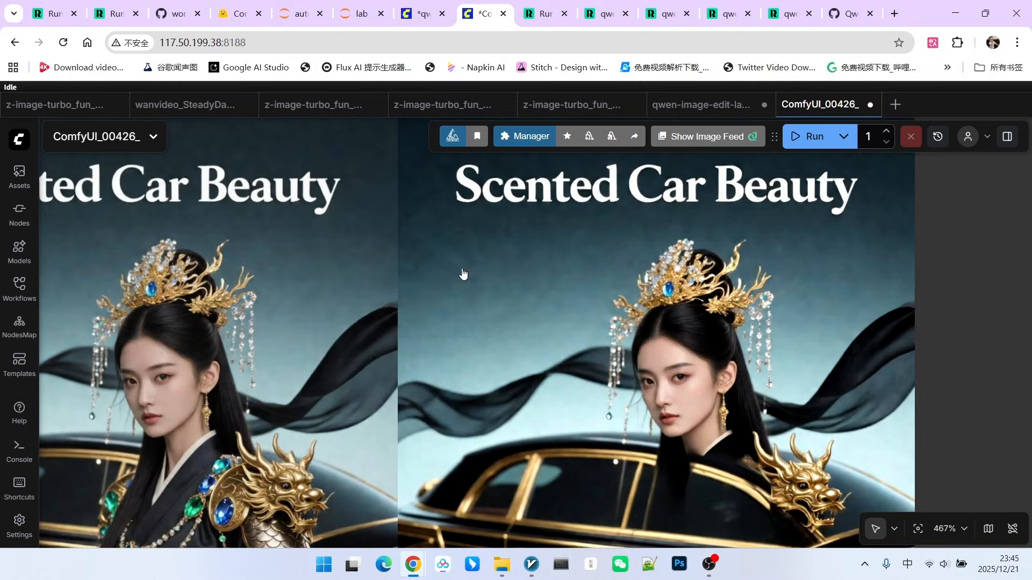
{"action": "scroll", "scroll_direction": "down", "scroll_amount": 3}
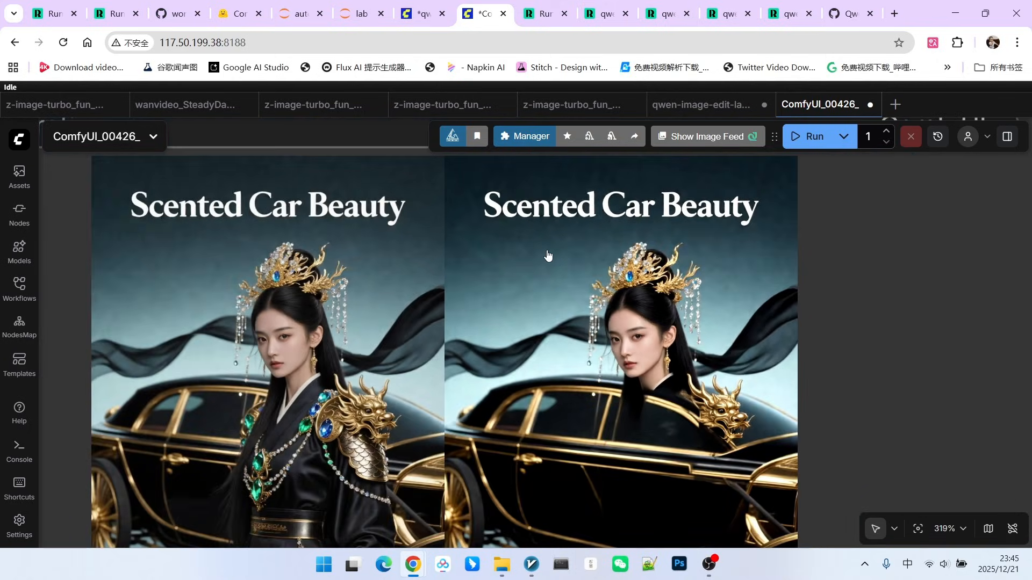
{"action": "scroll", "scroll_direction": "down", "scroll_amount": 3}
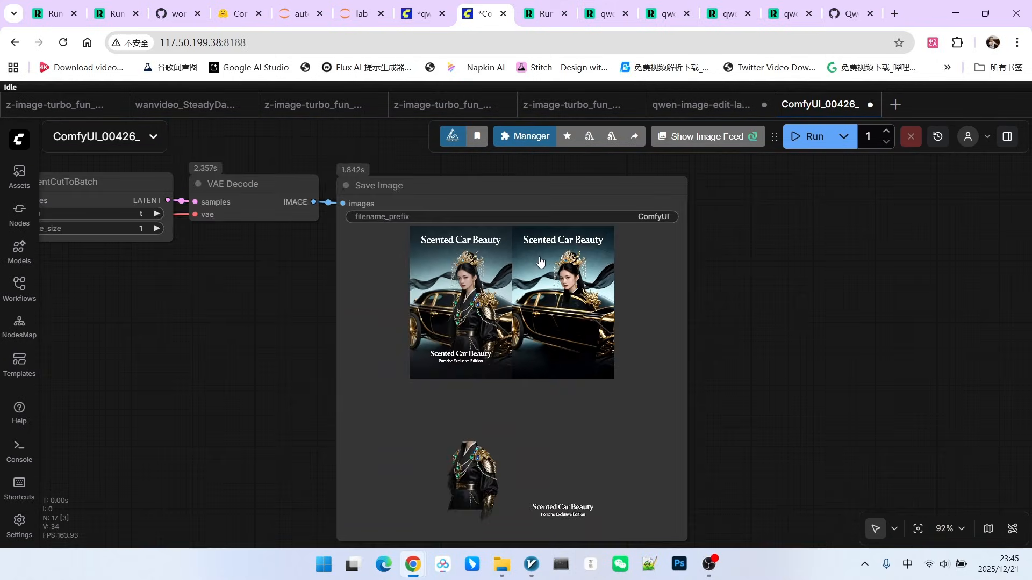
{"action": "scroll", "scroll_direction": "down", "scroll_amount": 3}
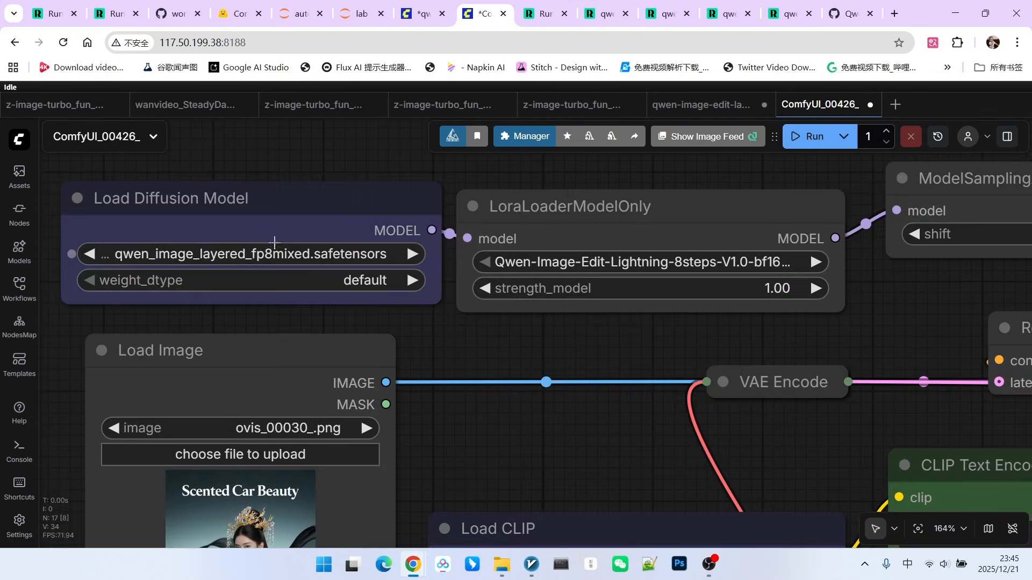
Step: Move between the RunningHub and local ComfyUI tabs, scrolling through the SK-II layered results
{"action": "left_click", "coordinate": [783, 13]}
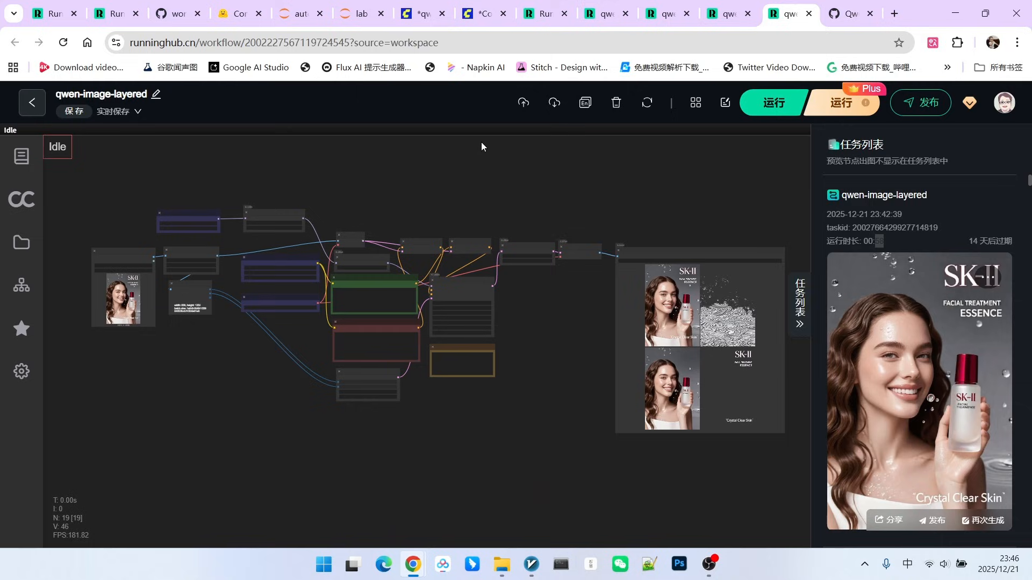
{"action": "mouse_move", "coordinate": [487, 155]}
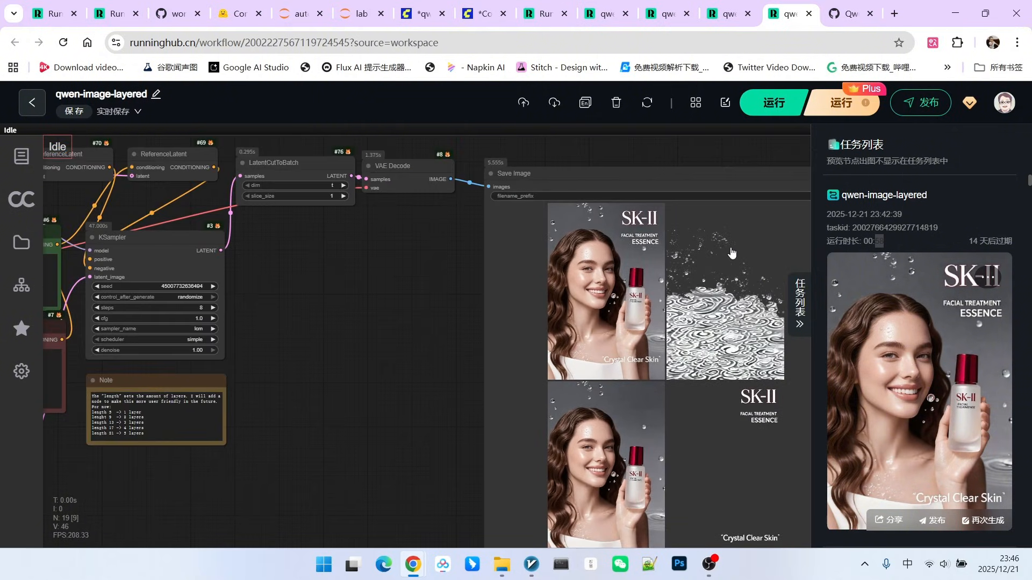
{"action": "left_click", "coordinate": [479, 13]}
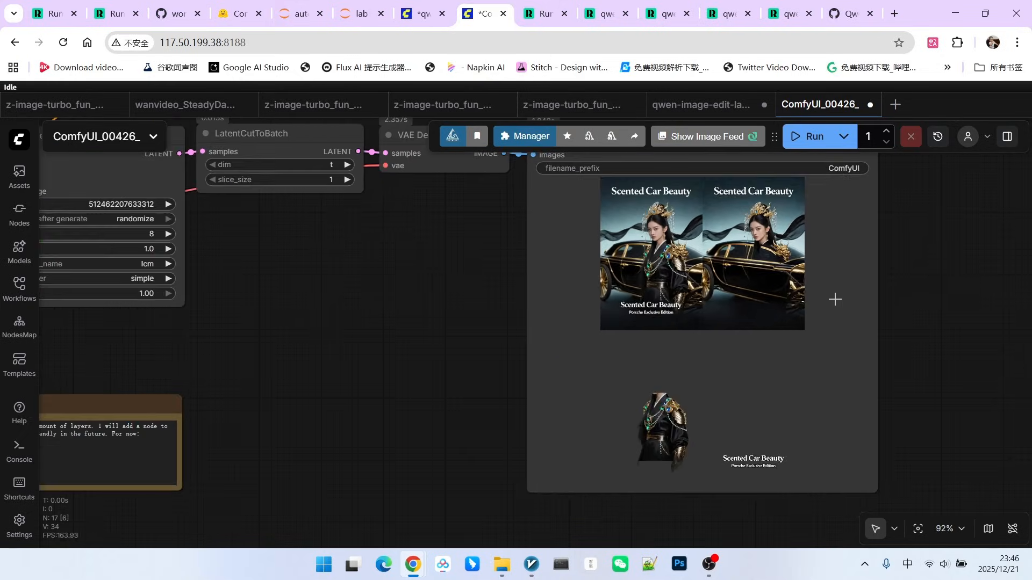
{"action": "scroll", "scroll_direction": "down", "scroll_amount": 3}
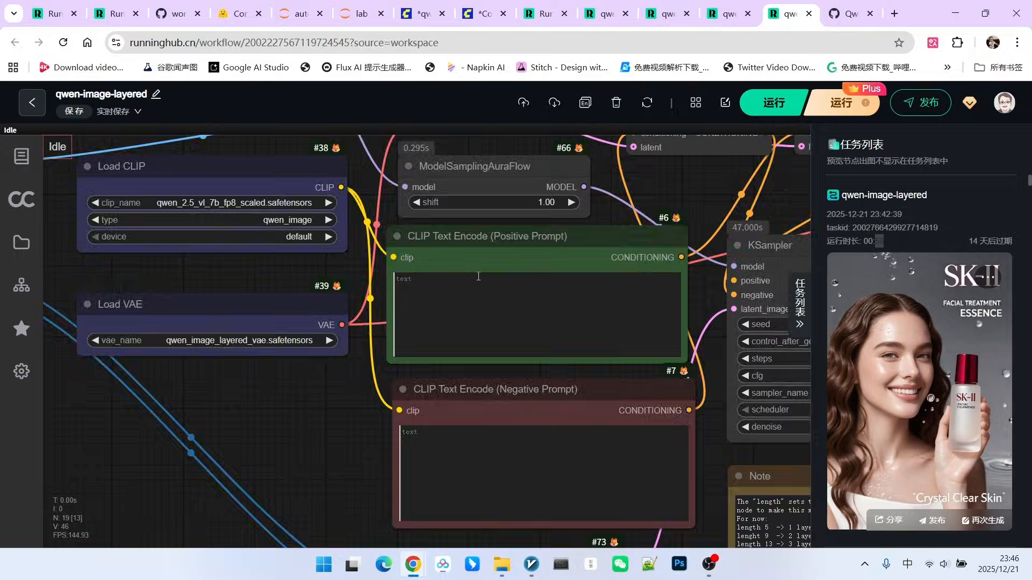
{"action": "scroll", "scroll_direction": "down", "scroll_amount": 3}
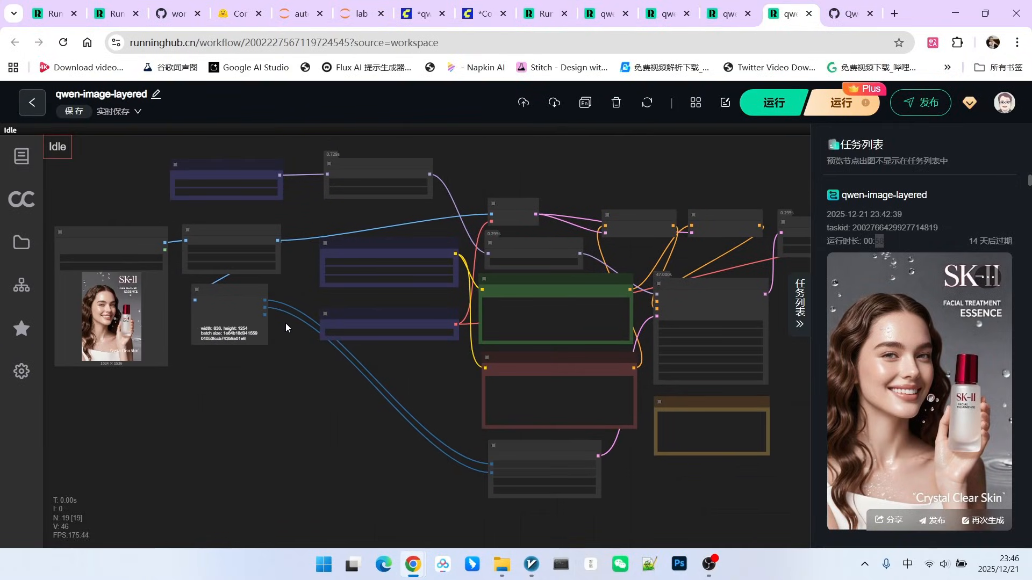
{"action": "mouse_move", "coordinate": [466, 302]}
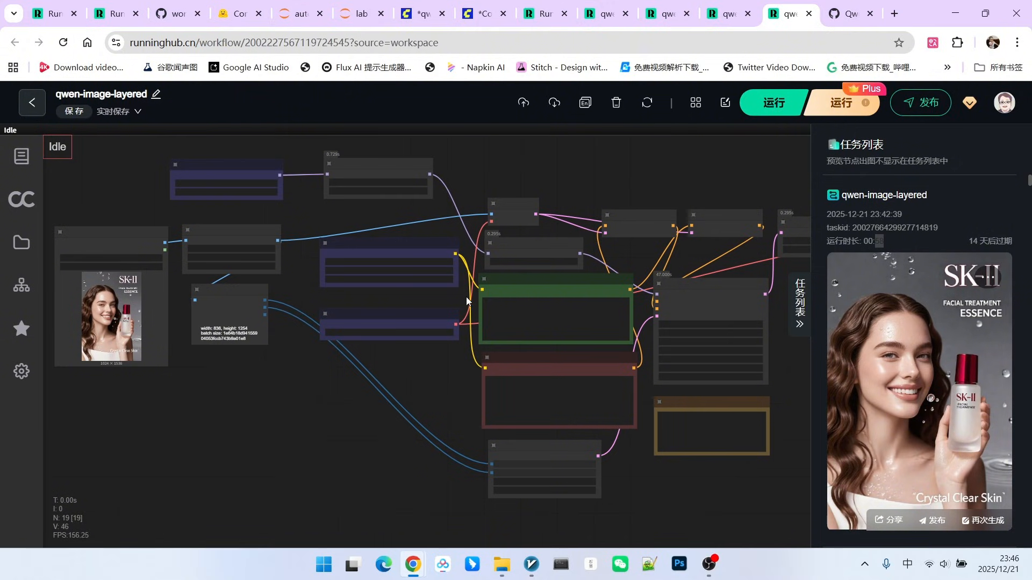
{"action": "mouse_move", "coordinate": [510, 304]}
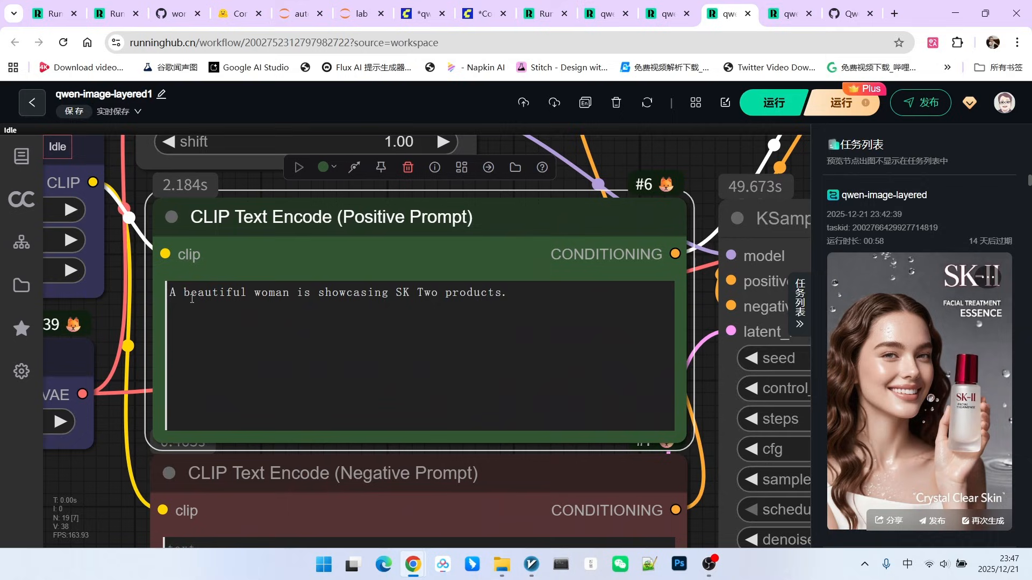
{"action": "mouse_move", "coordinate": [352, 308]}
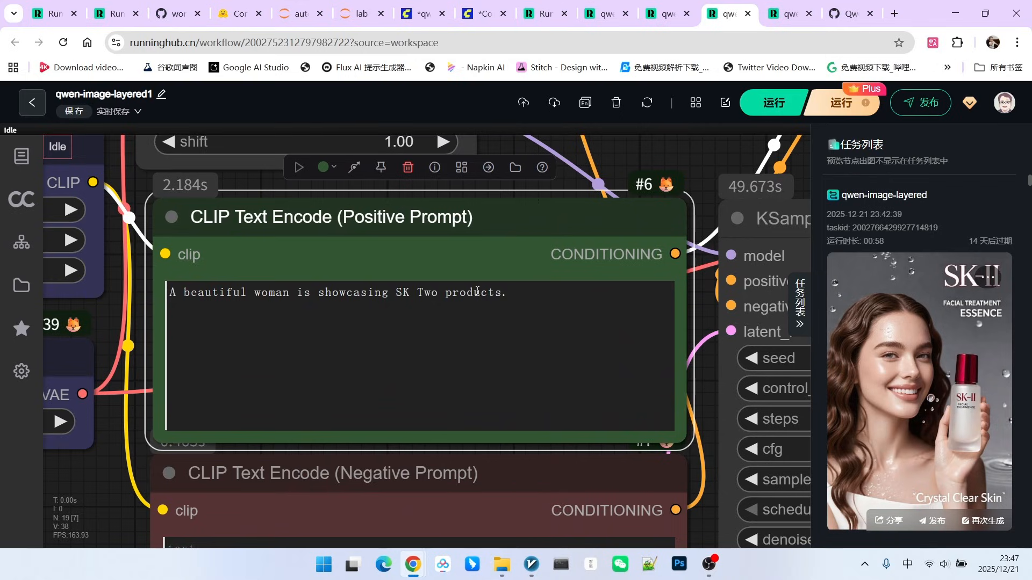
Step: Zoom into the SK Two product prompt in CLIP Text Encode
{"action": "scroll", "scroll_direction": "down", "scroll_amount": 3}
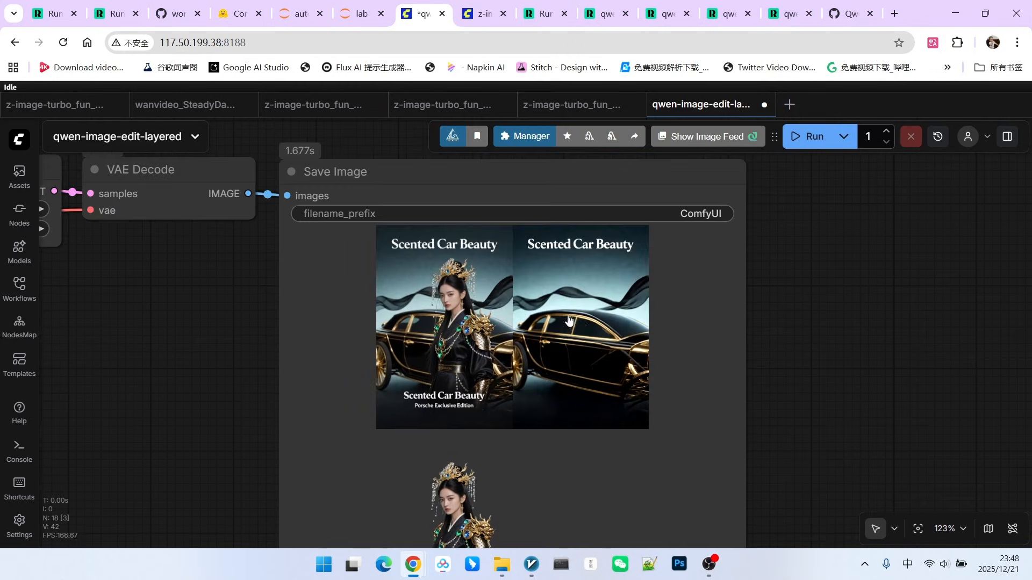
{"action": "scroll", "scroll_direction": "down", "scroll_amount": 3}
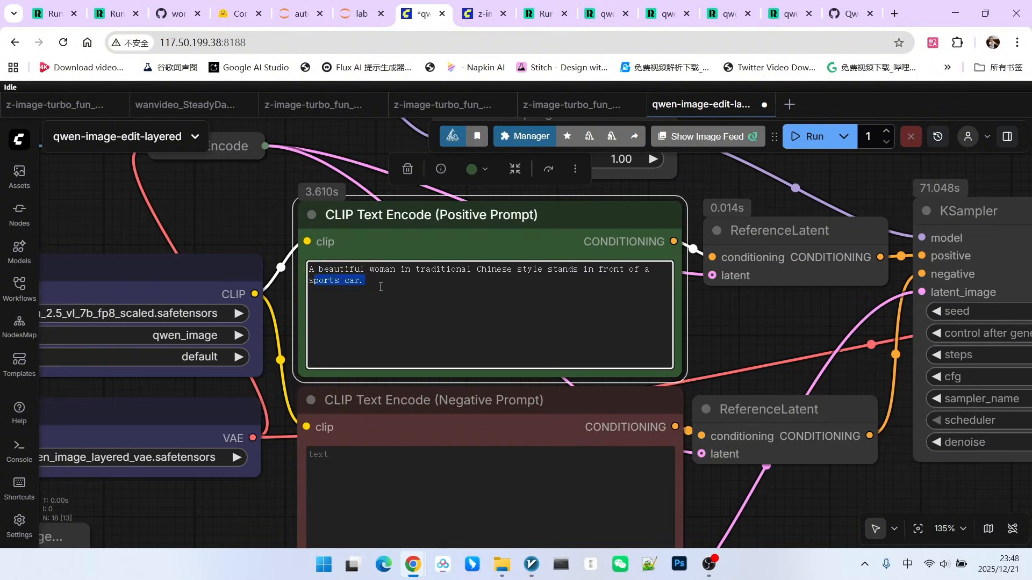
{"action": "left_click", "coordinate": [498, 285]}
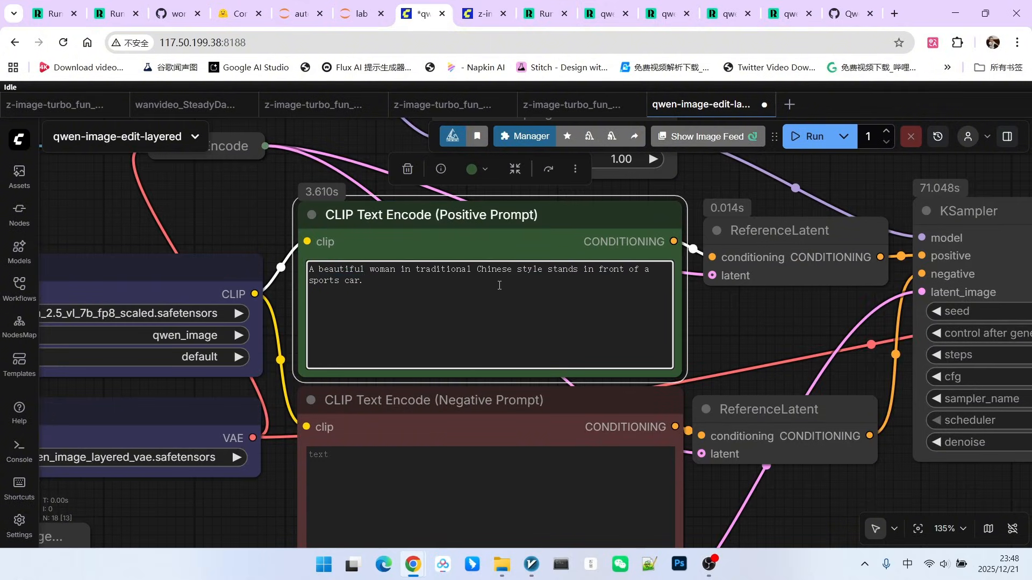
{"action": "scroll", "scroll_direction": "down", "scroll_amount": 3}
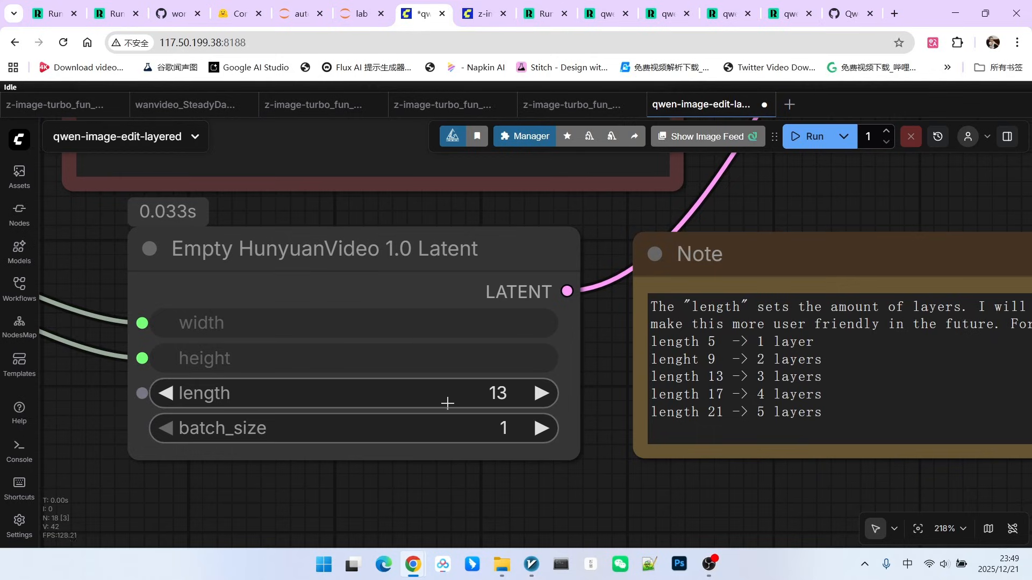
{"action": "mouse_move", "coordinate": [474, 396]}
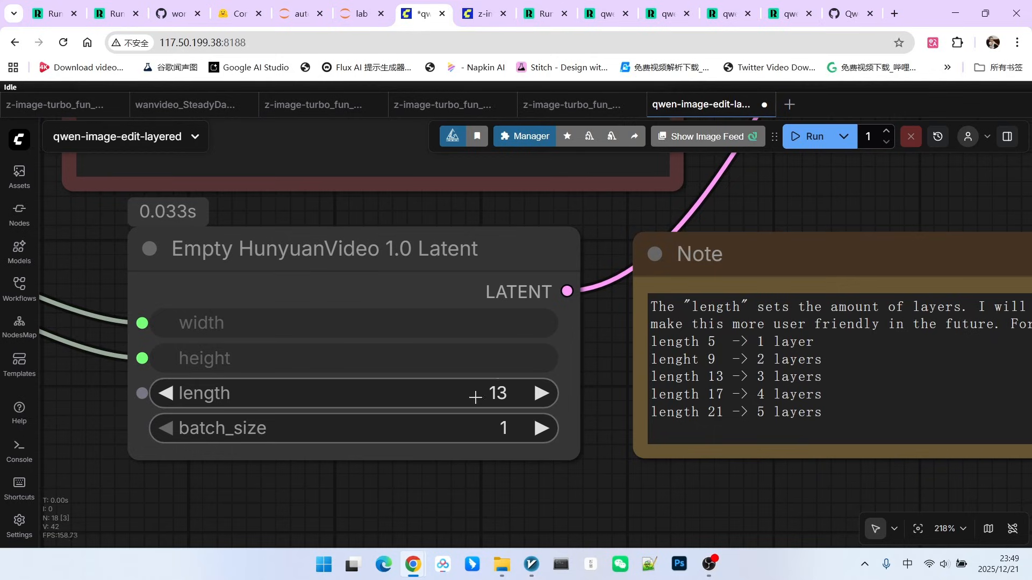
{"action": "scroll", "scroll_direction": "down", "scroll_amount": 3}
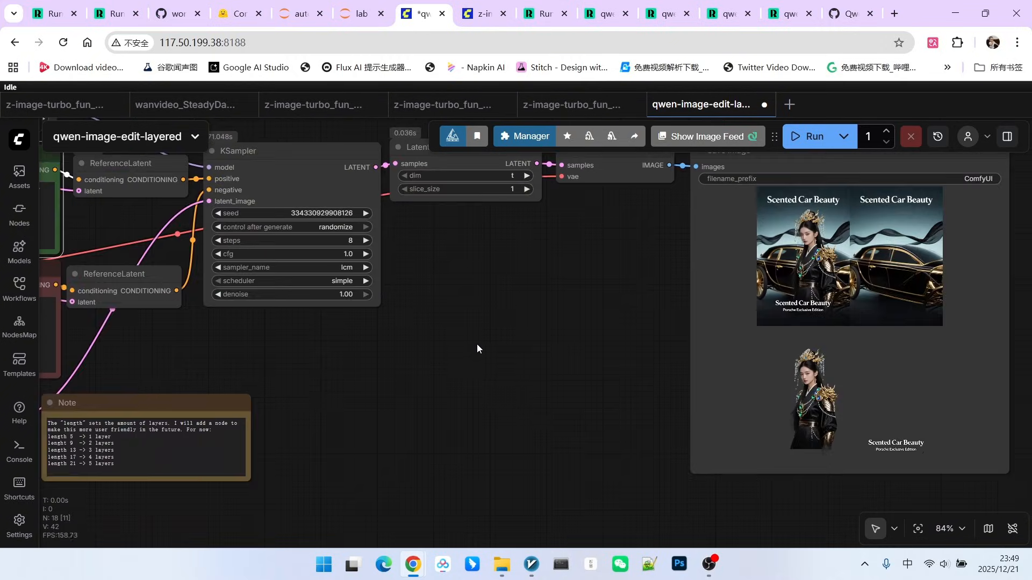
{"action": "scroll", "scroll_direction": "down", "scroll_amount": 3}
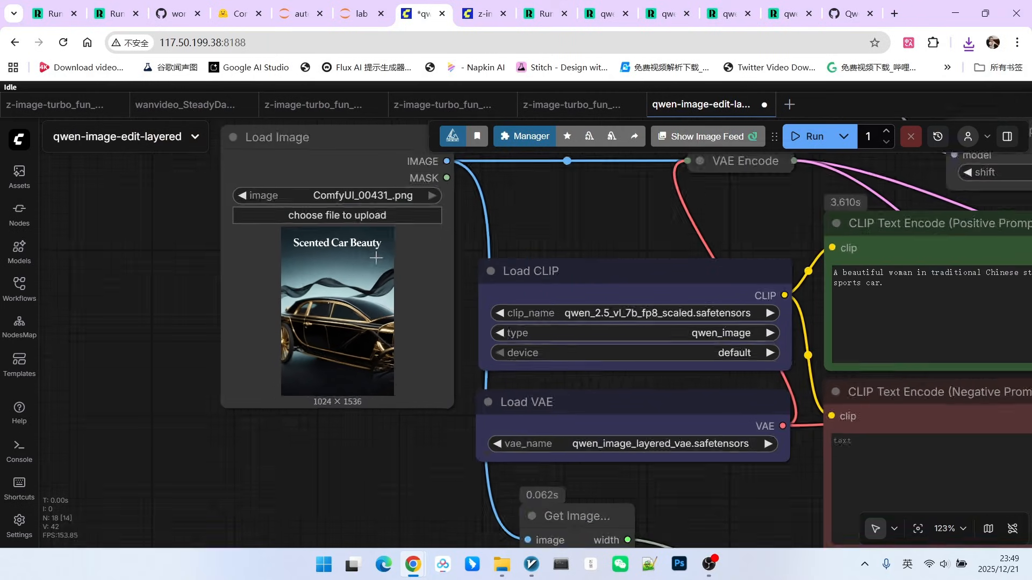
Step: Run layering on ComfyUI_00431_.png to get background, title text and car layers
{"action": "left_click", "coordinate": [813, 136]}
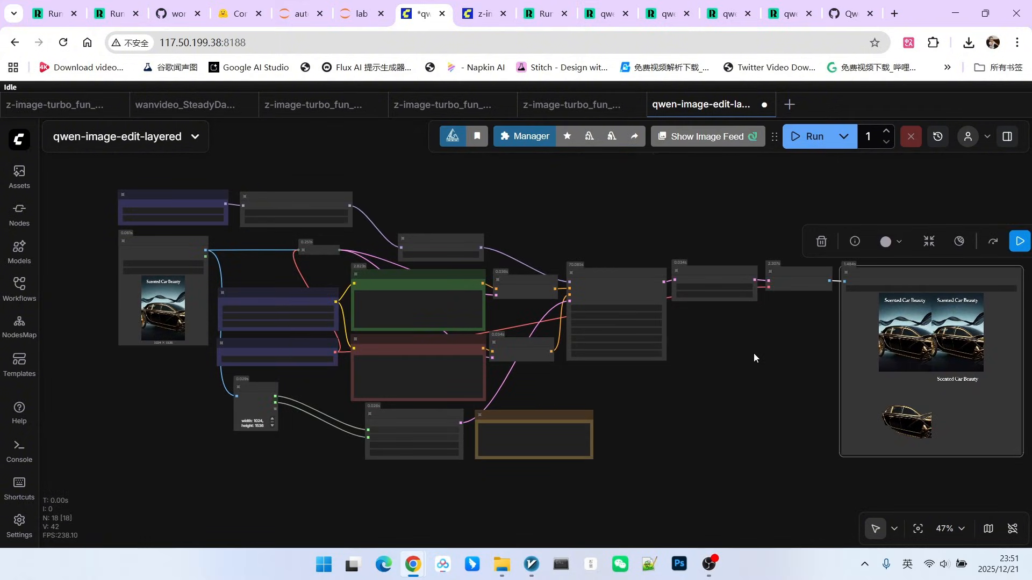
{"action": "mouse_move", "coordinate": [998, 56]}
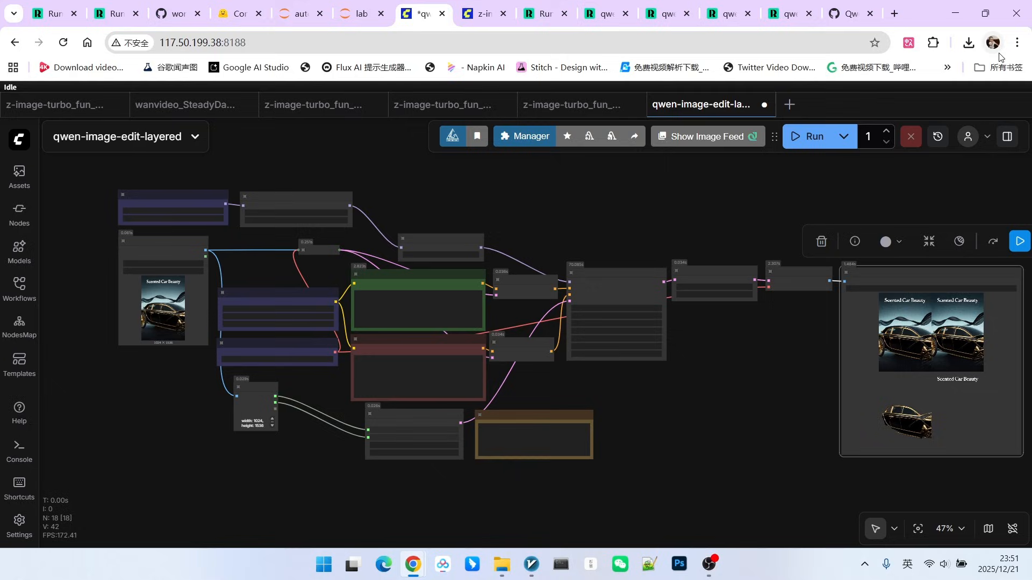
{"action": "mouse_move", "coordinate": [122, 294]}
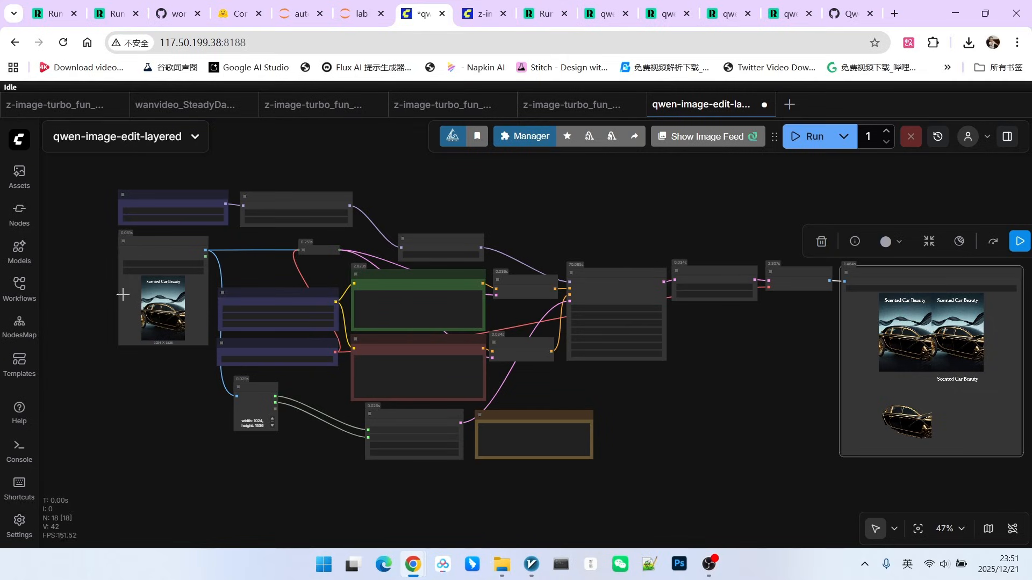
{"action": "mouse_move", "coordinate": [740, 383]}
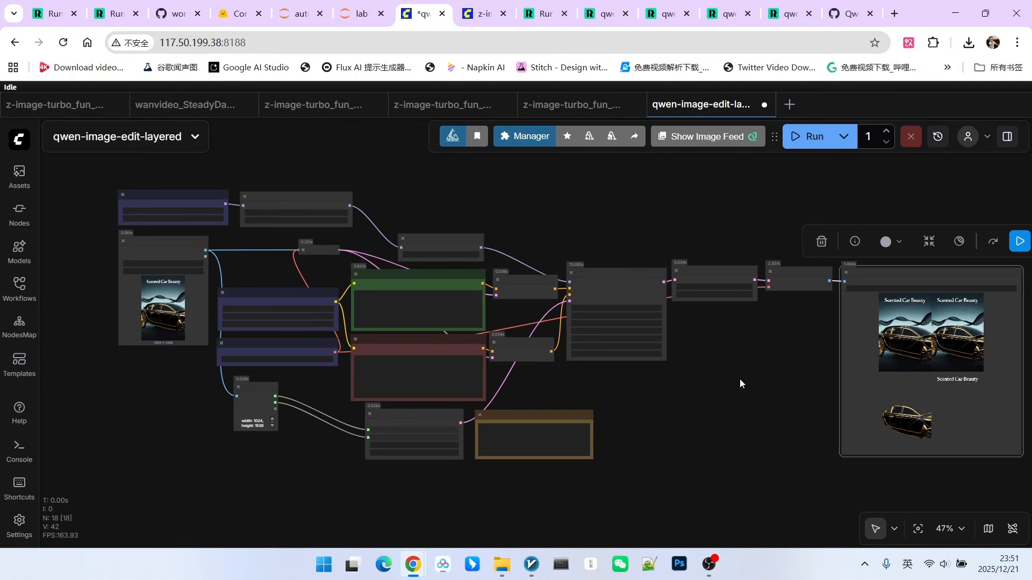
{"action": "mouse_move", "coordinate": [571, 387]}
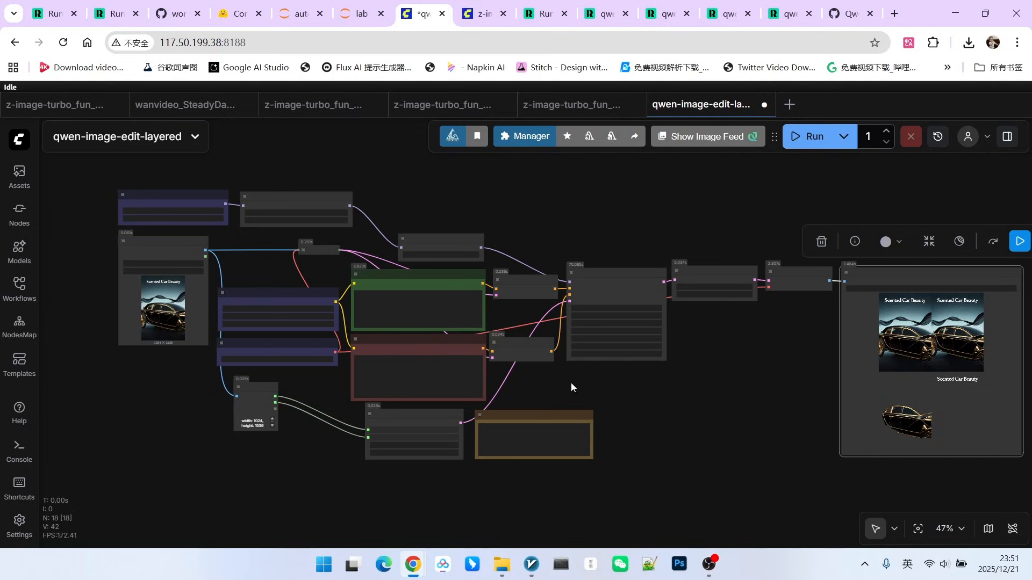
{"action": "mouse_move", "coordinate": [556, 379]}
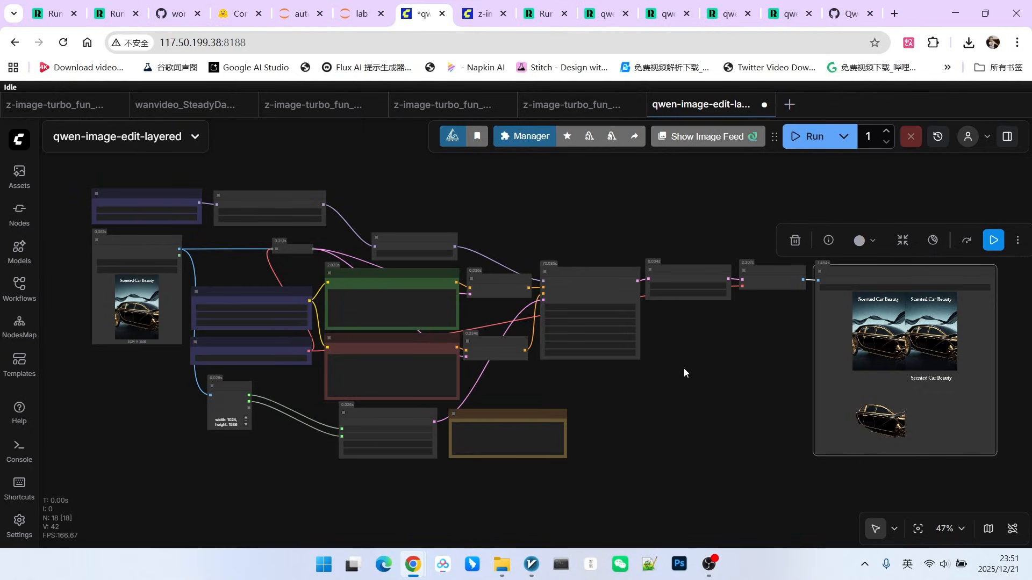
Step: Switch to the qwen-image-layered3 Porsche poster workflow tab
{"action": "left_click", "coordinate": [604, 13]}
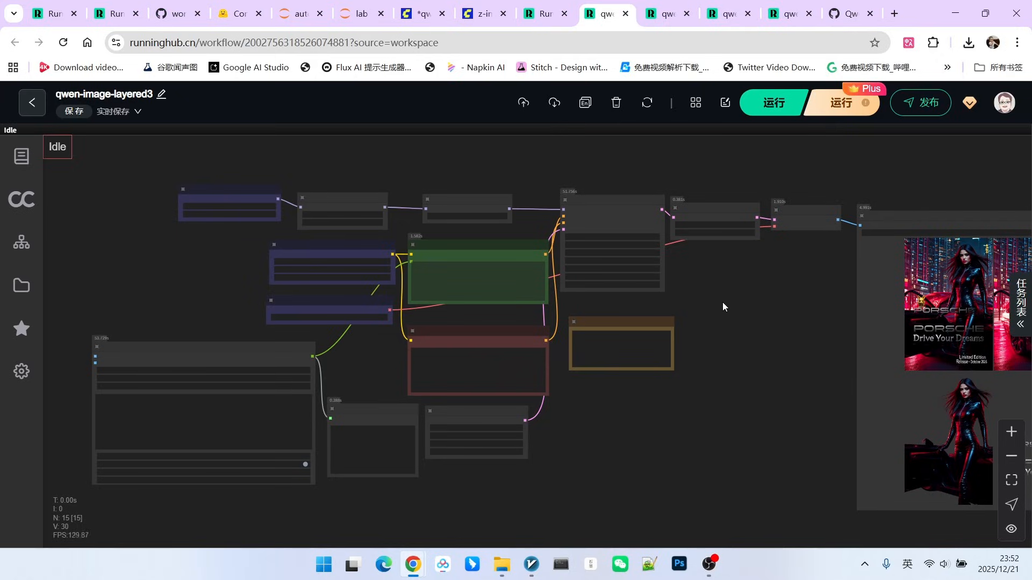
{"action": "mouse_move", "coordinate": [742, 295]}
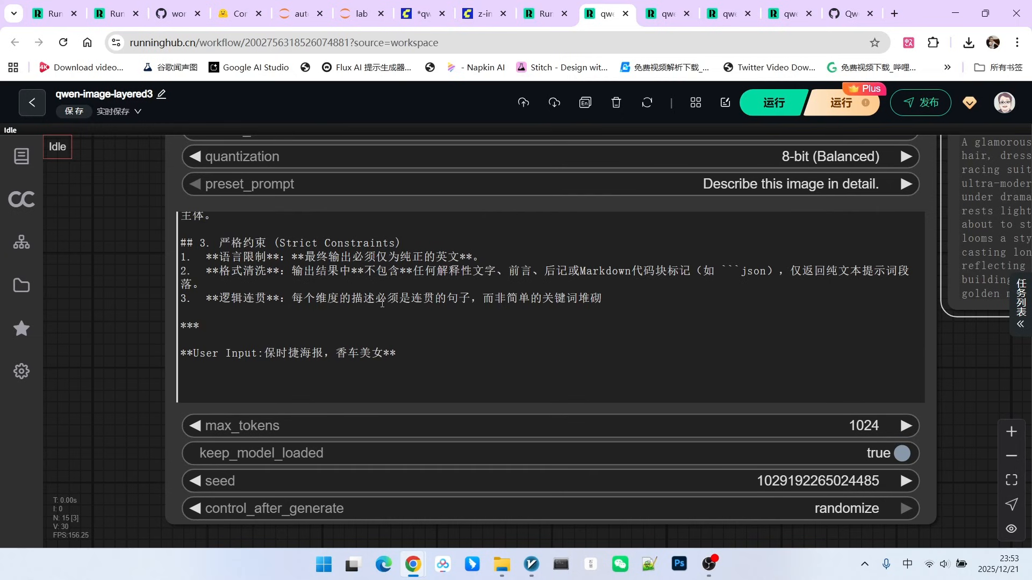
Step: Open and scroll through the generated Porsche poster prompt text reading ELEGANCE IN MOTION
{"action": "double_click", "coordinate": [296, 353]}
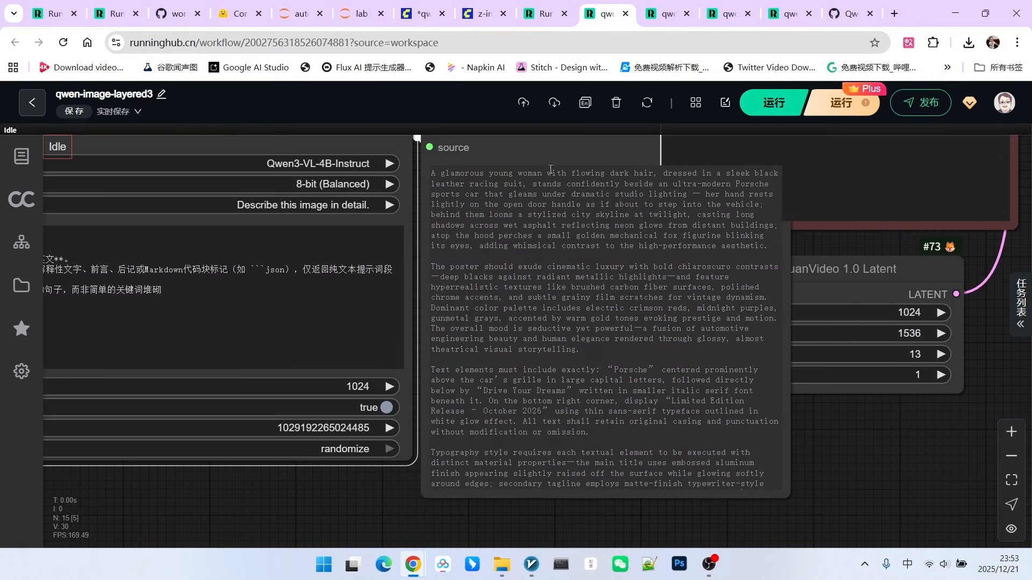
{"action": "scroll", "scroll_direction": "down", "scroll_amount": 3}
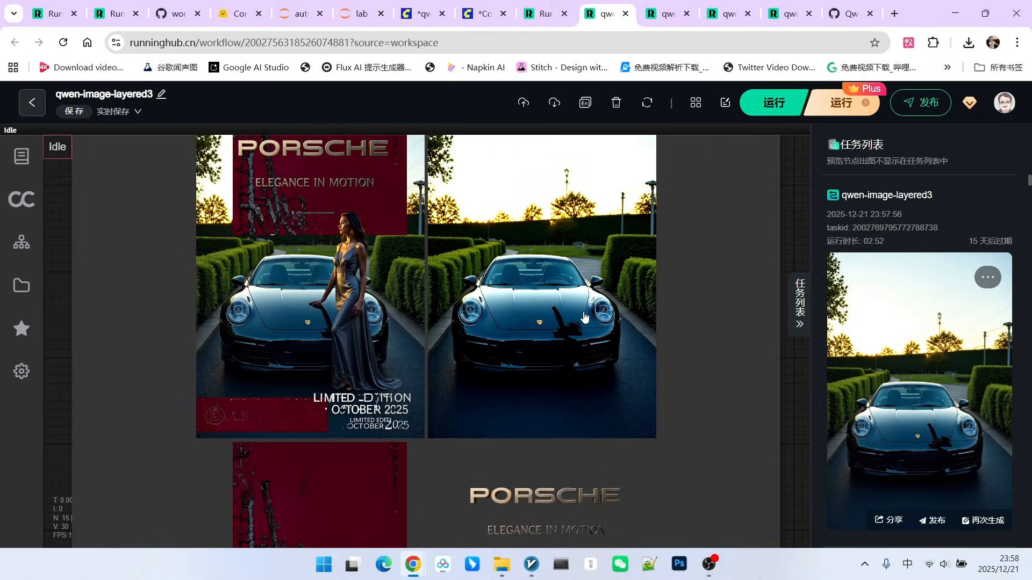
{"action": "scroll", "scroll_direction": "down", "scroll_amount": 3}
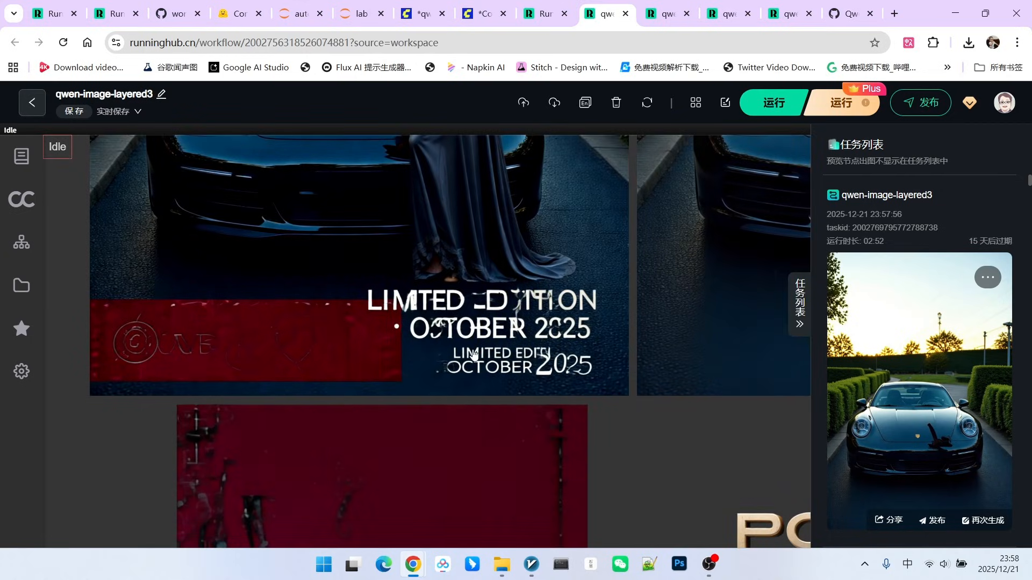
{"action": "mouse_move", "coordinate": [505, 365]}
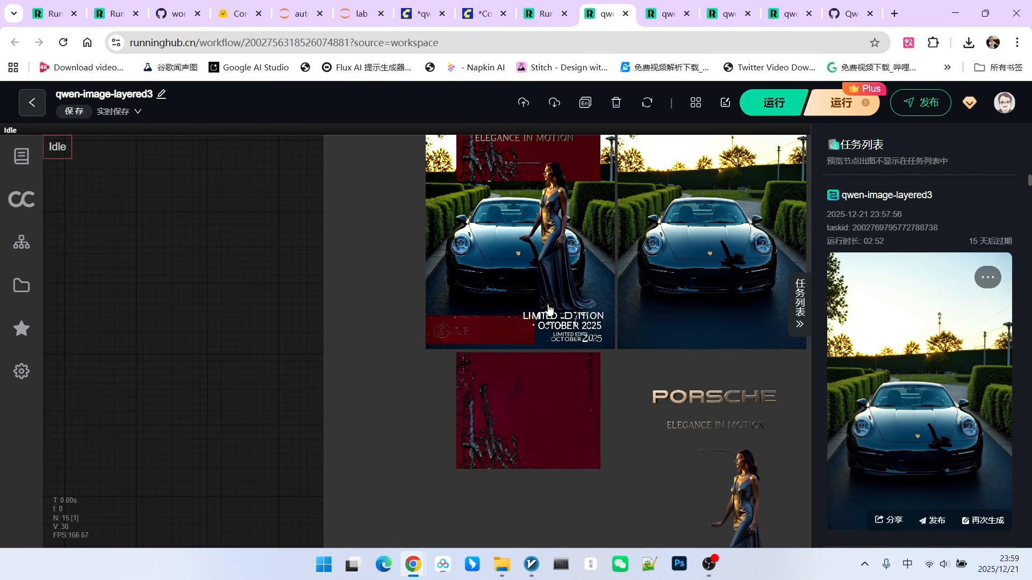
{"action": "mouse_move", "coordinate": [578, 328]}
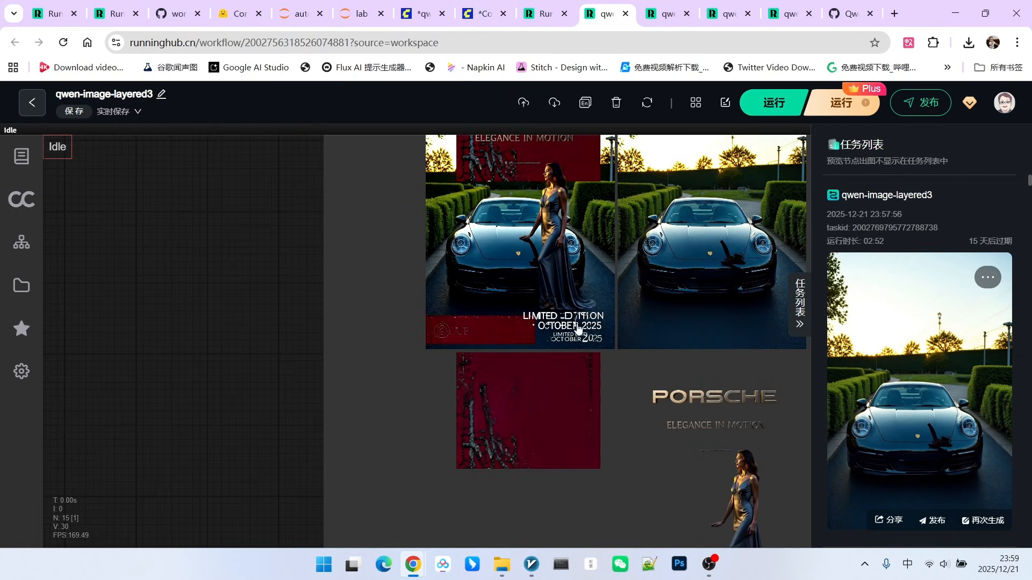